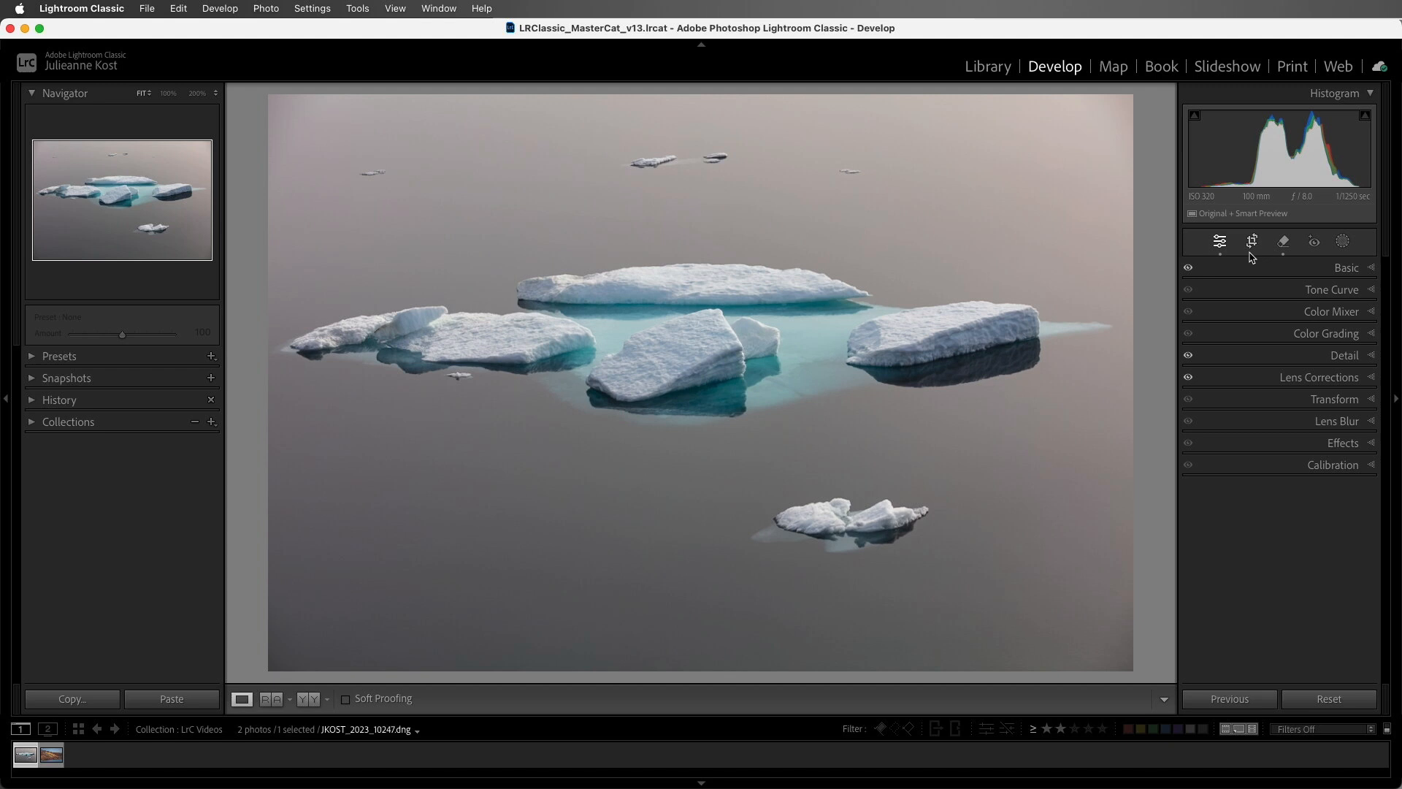
{"action": "mouse_move", "coordinate": [1018, 108]}
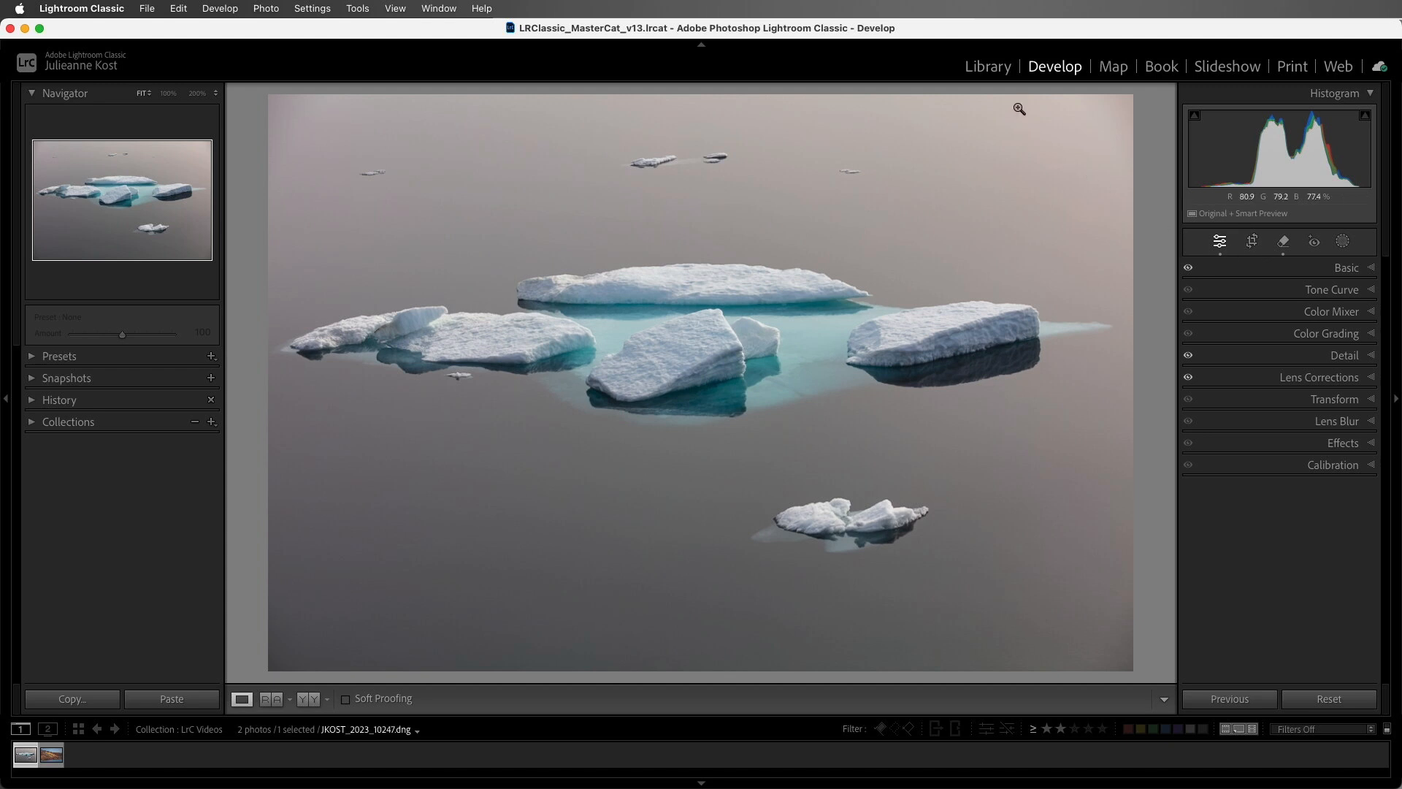
Trim a little from the ice floe photo's edges, preview the crop, then reopen cropping
{"action": "left_click", "coordinate": [986, 66]}
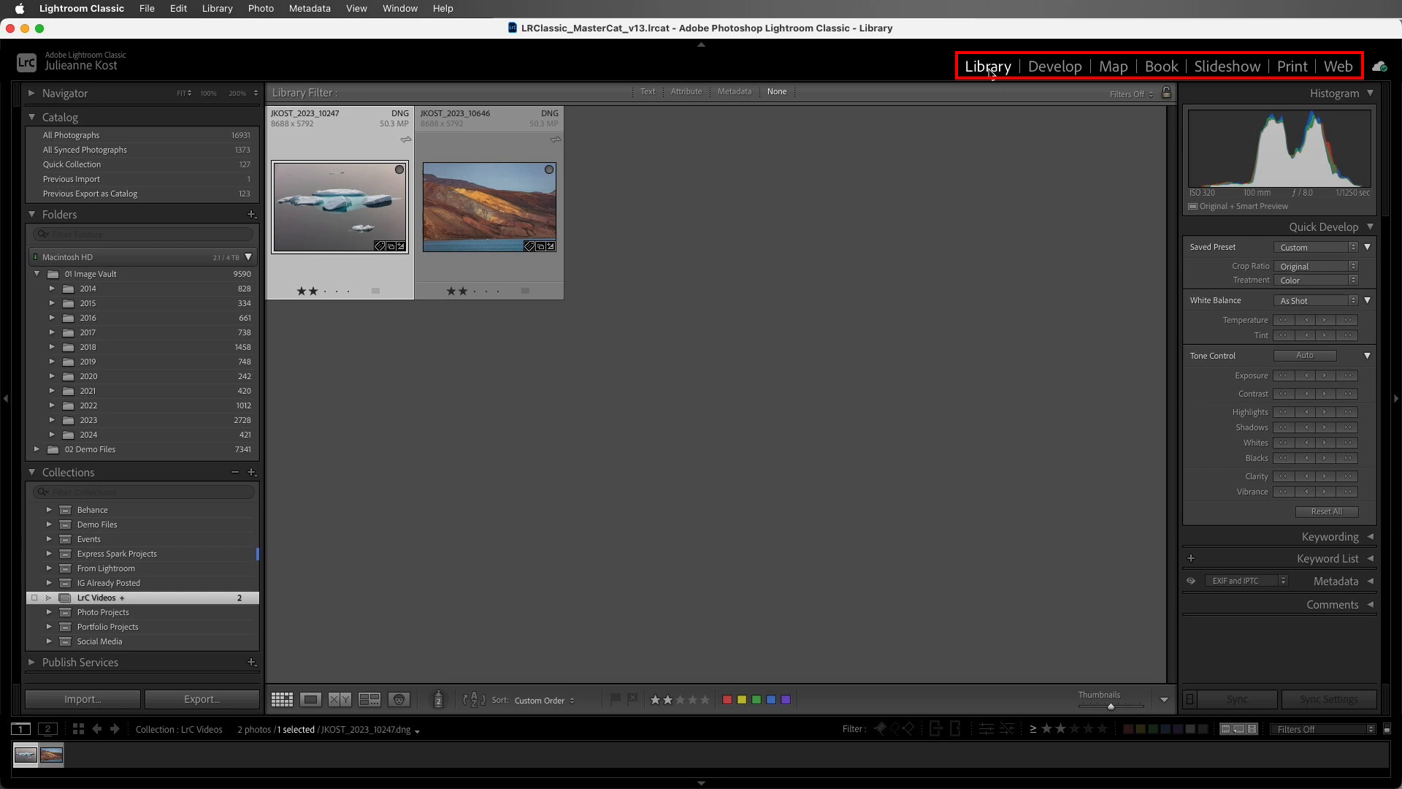
{"action": "left_click", "coordinate": [1055, 65]}
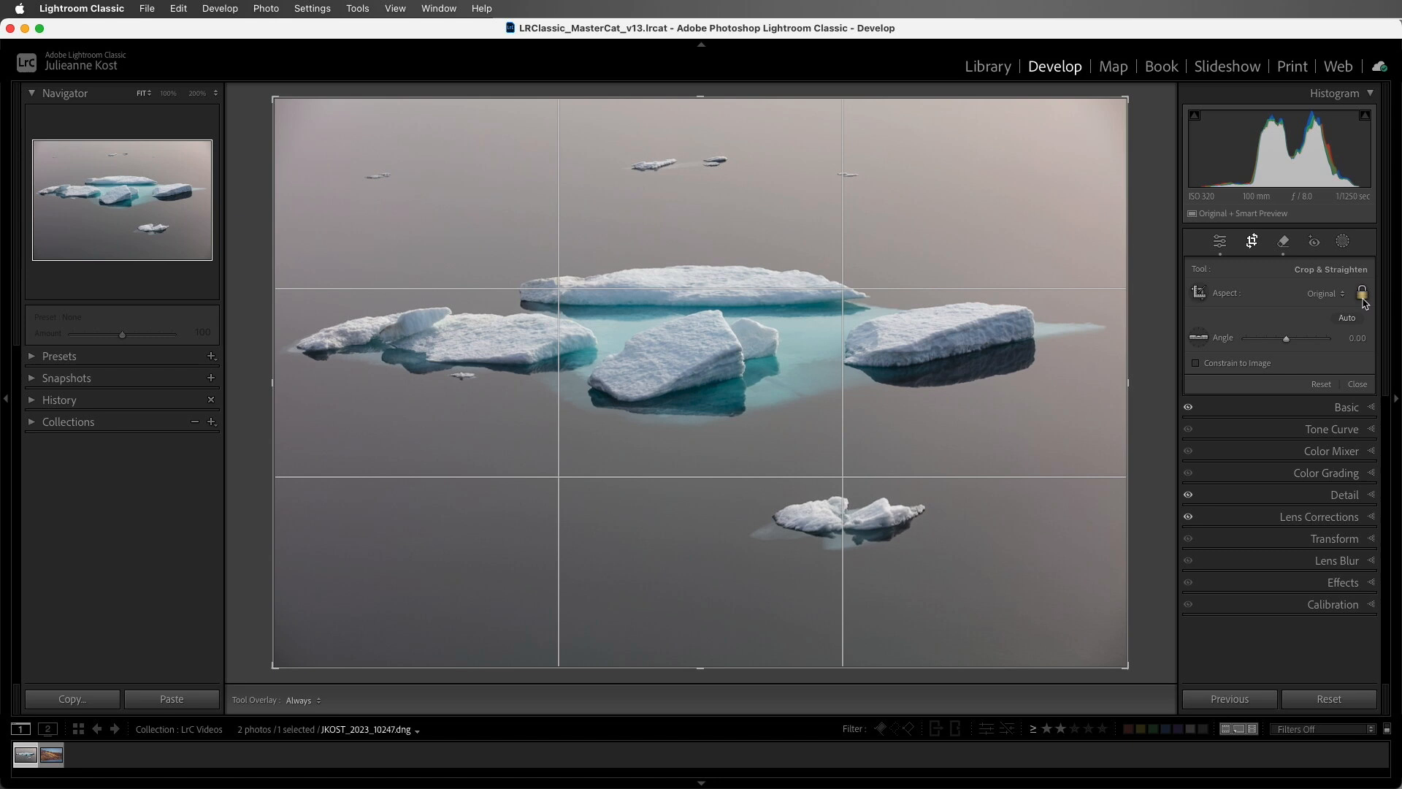
{"action": "mouse_move", "coordinate": [739, 264]}
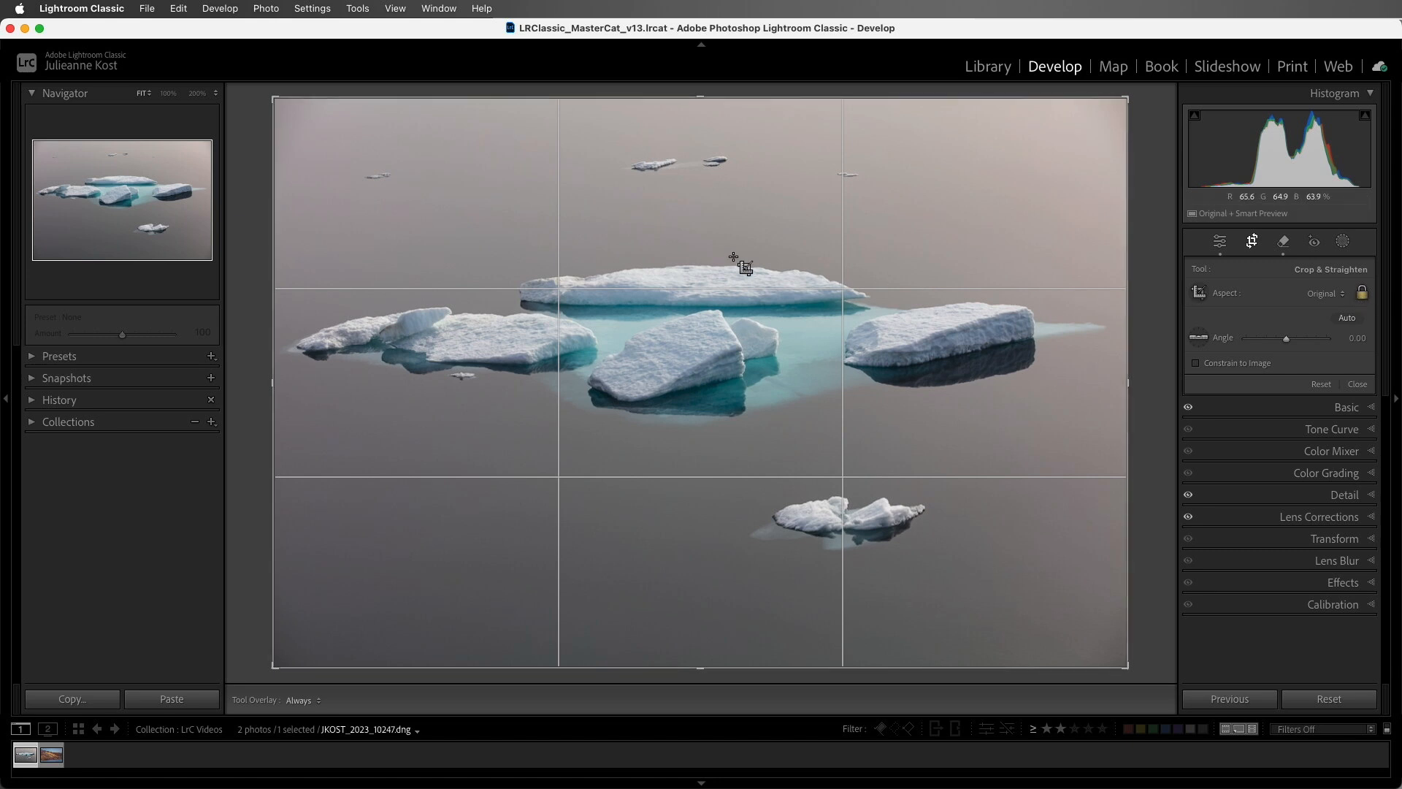
{"action": "mouse_move", "coordinate": [397, 184]}
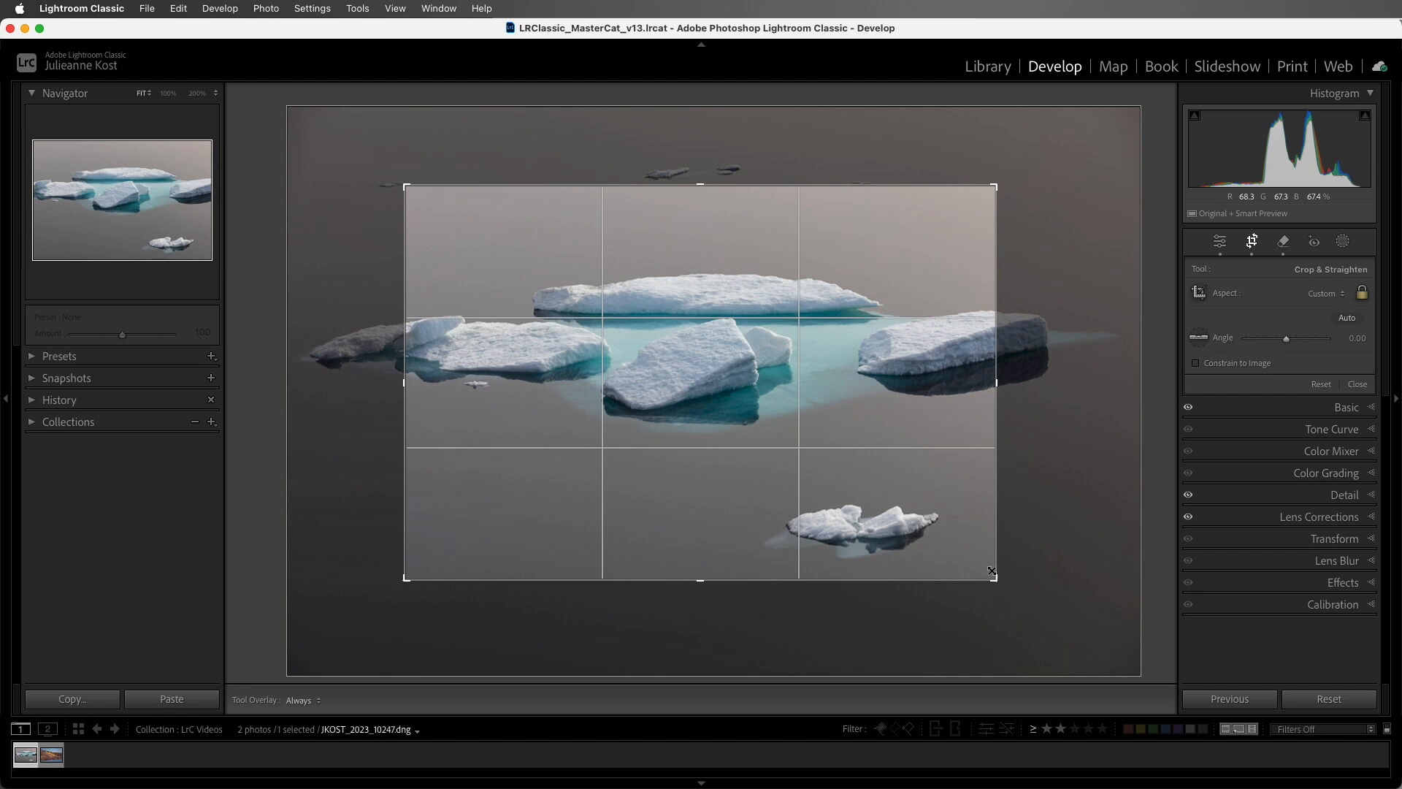
{"action": "left_click", "coordinate": [1326, 293]}
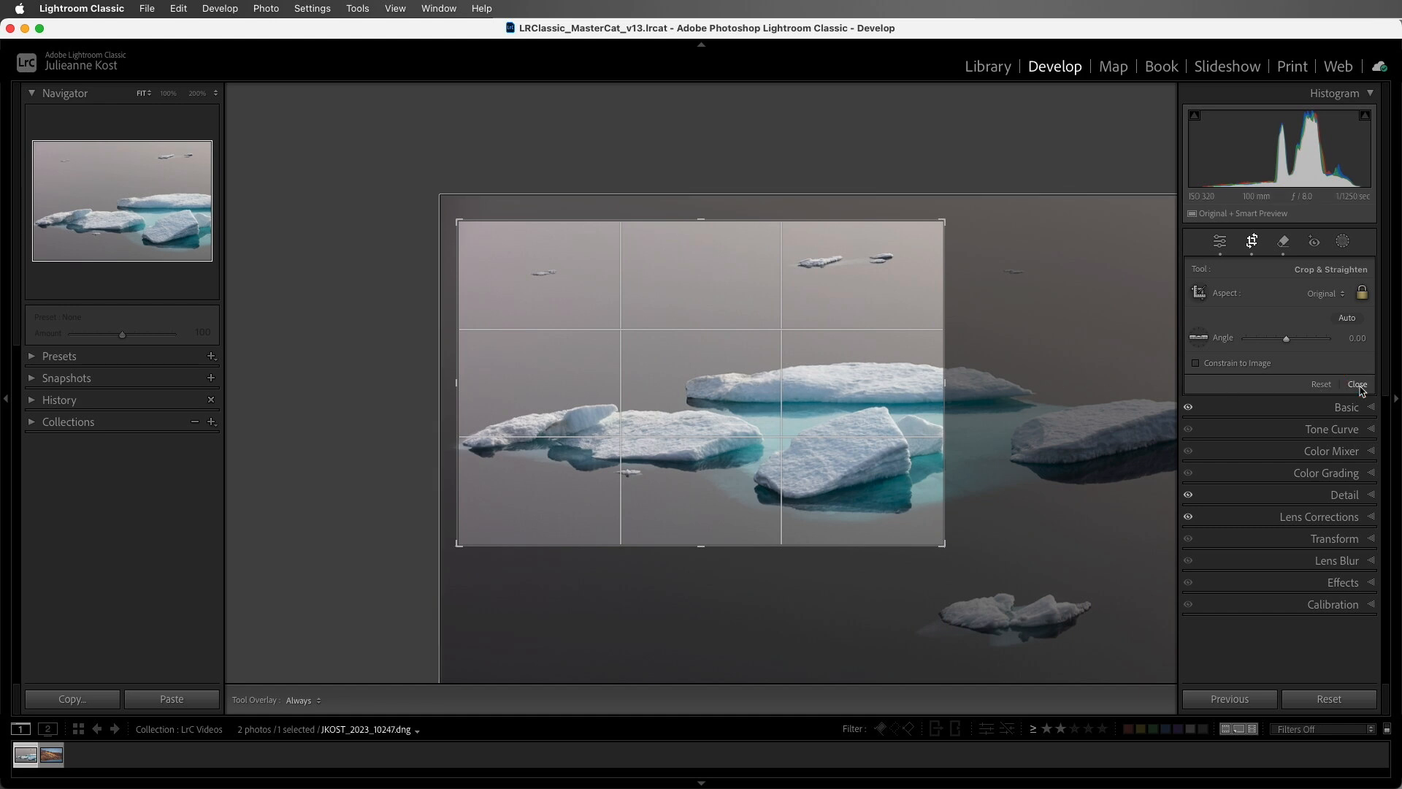
{"action": "left_click", "coordinate": [1355, 384]}
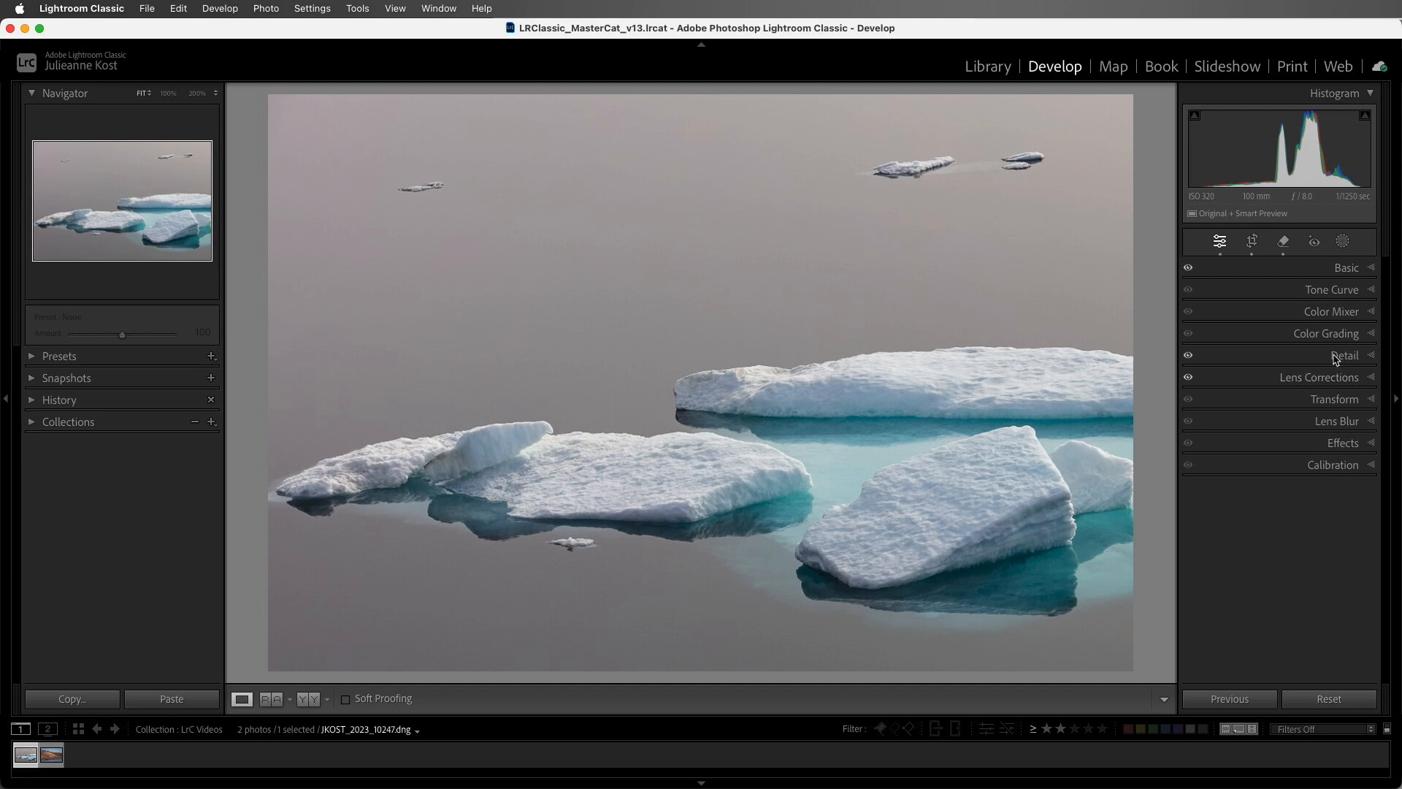
{"action": "left_click", "coordinate": [1252, 241]}
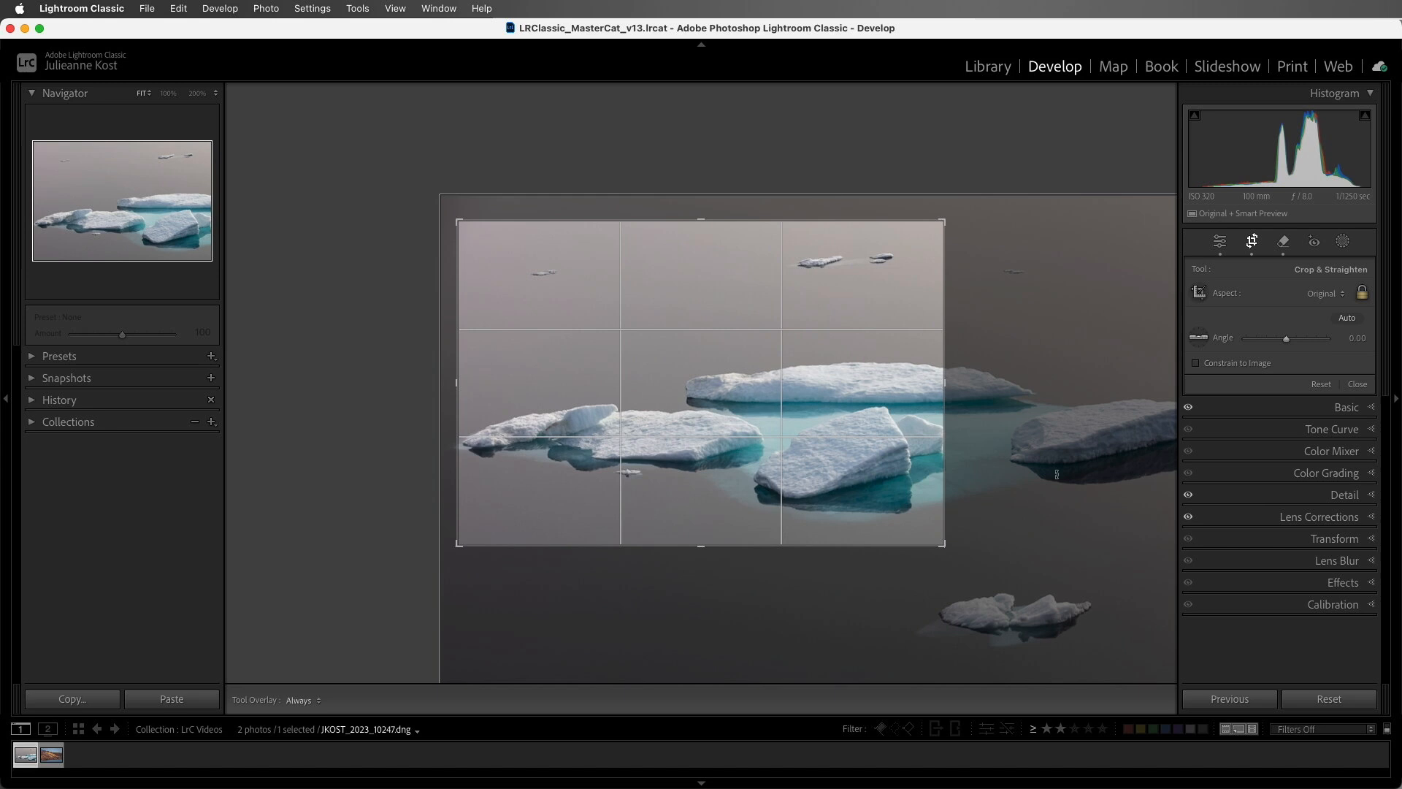
{"action": "mouse_move", "coordinate": [981, 554]}
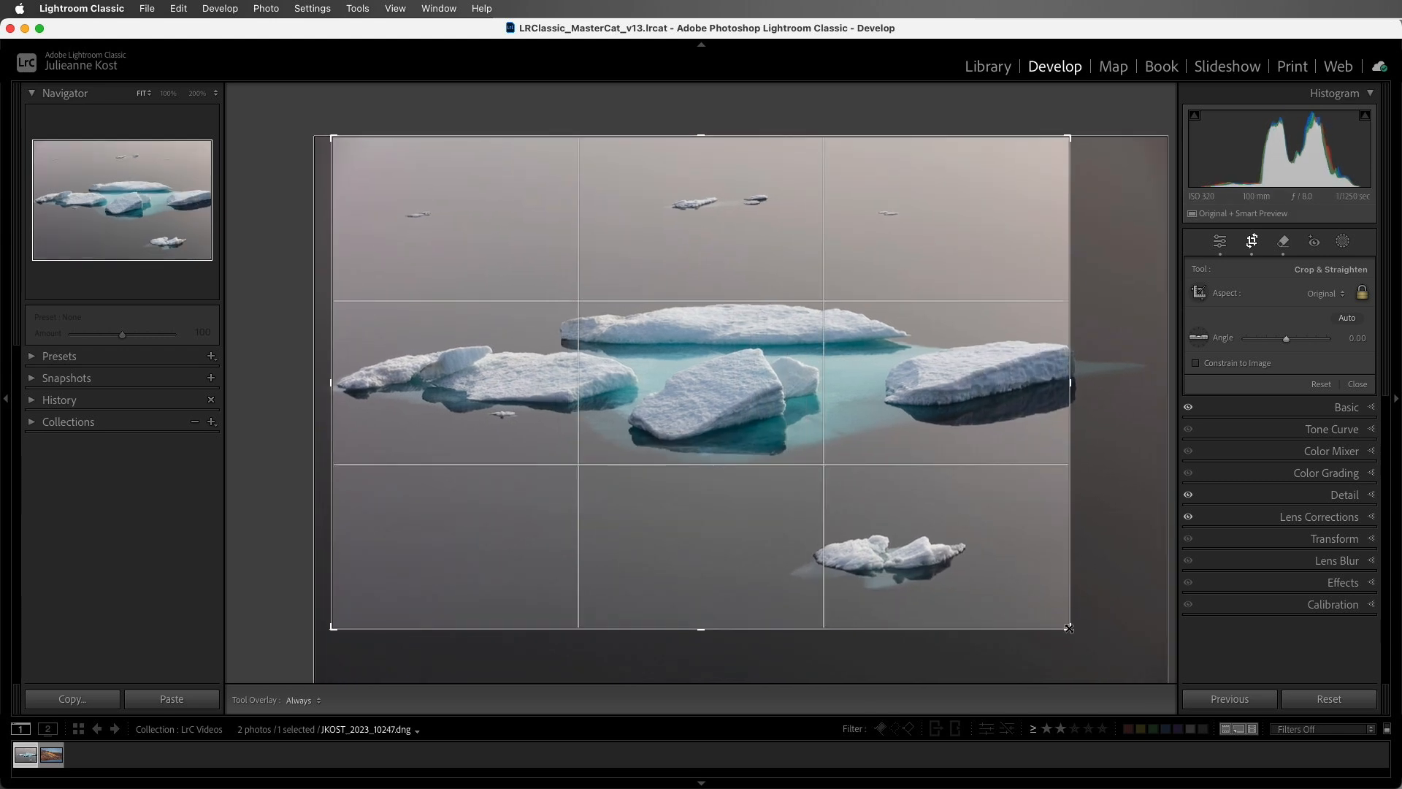
Reset the previous crop back to the full iceberg frame
{"action": "left_click", "coordinate": [1320, 385]}
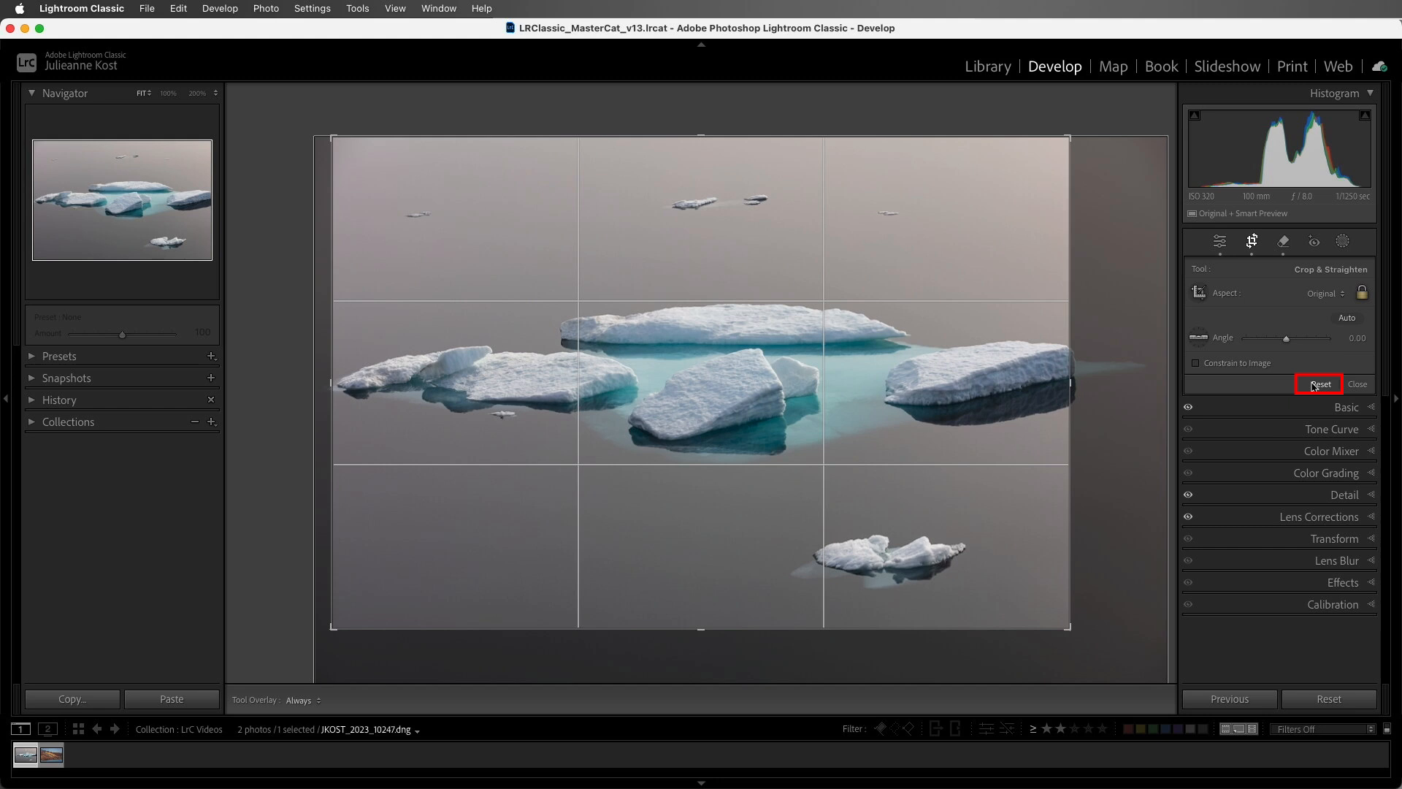
{"action": "left_click", "coordinate": [1320, 384]}
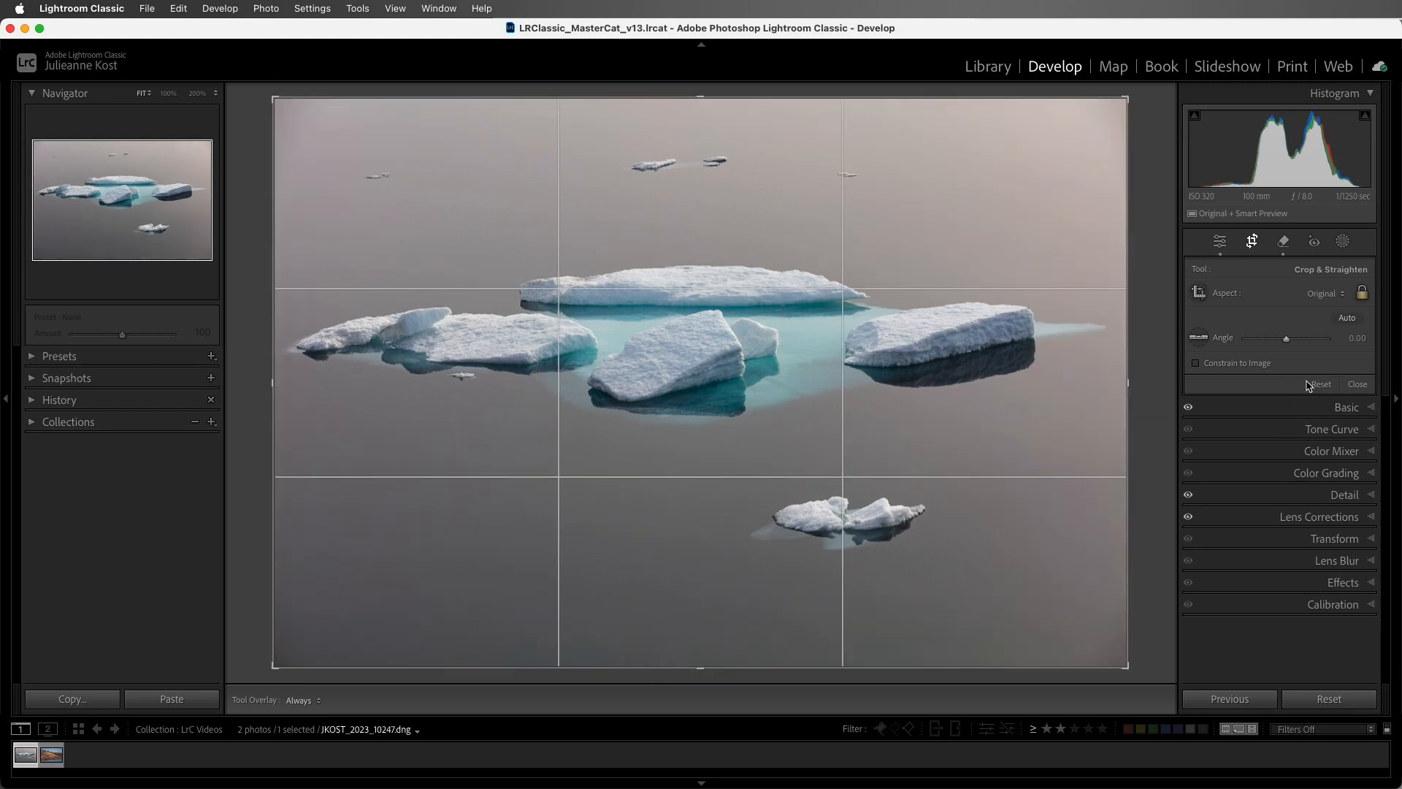
{"action": "mouse_move", "coordinate": [1148, 98]}
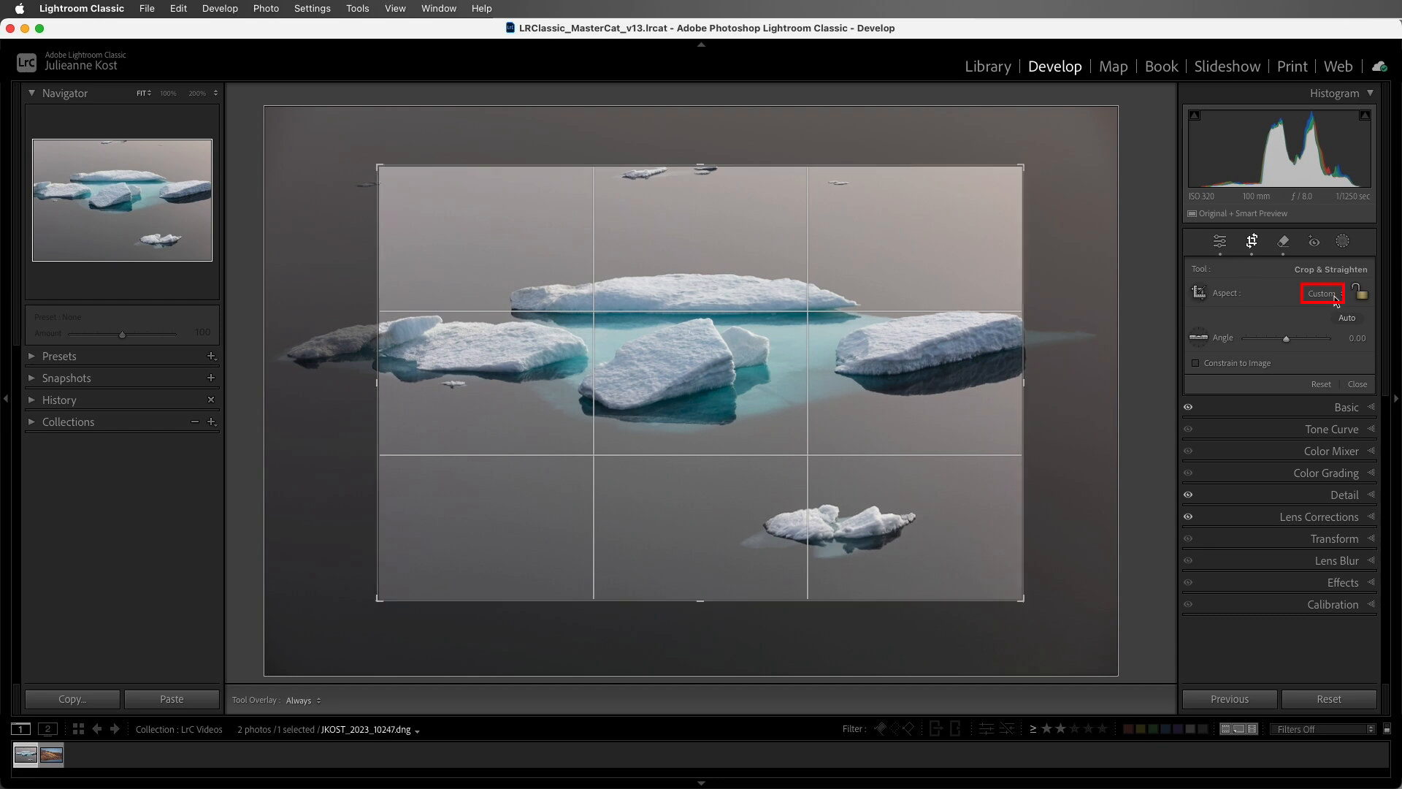
Define a custom 16 x 7 aspect ratio and keep it as the crop ratio
{"action": "left_click", "coordinate": [1323, 292]}
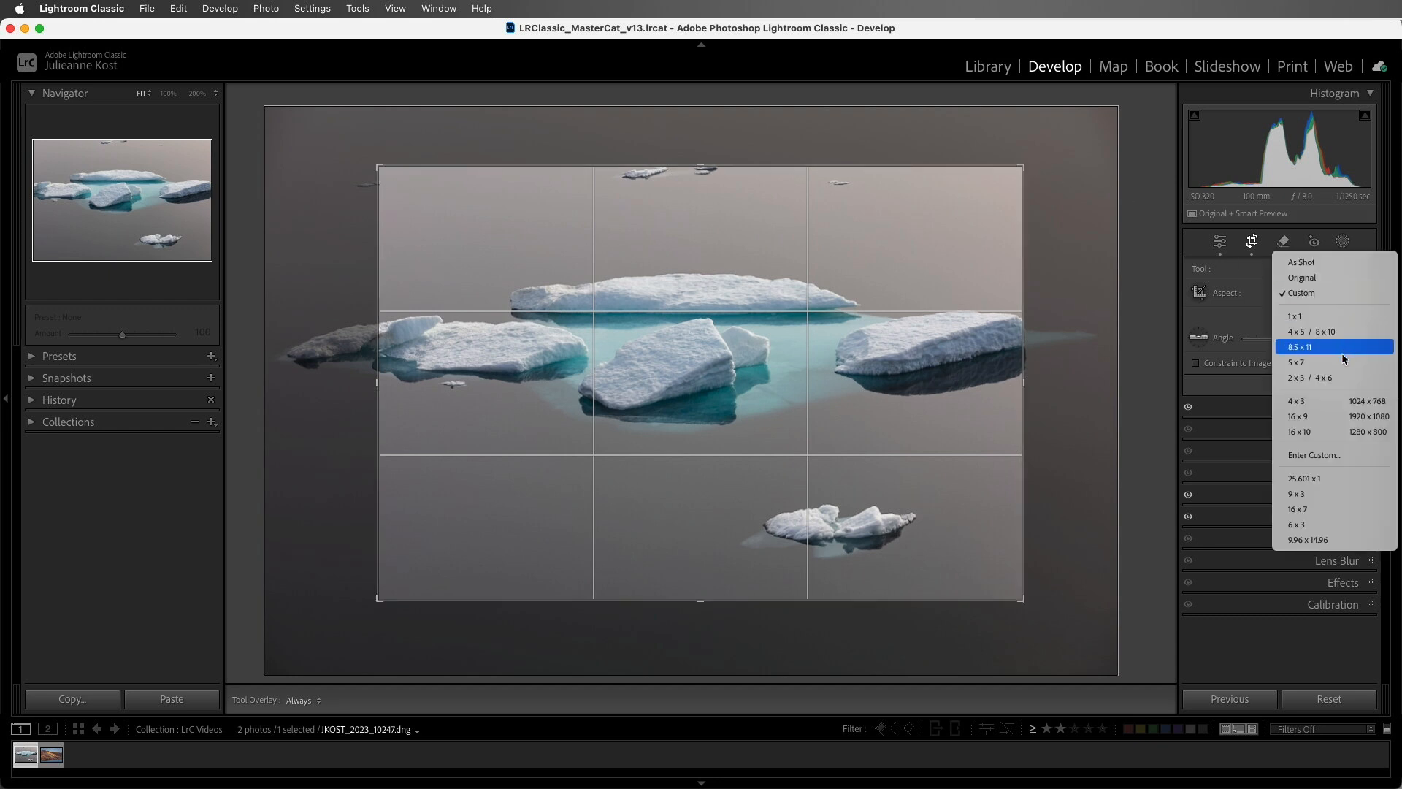
{"action": "mouse_move", "coordinate": [1336, 456]}
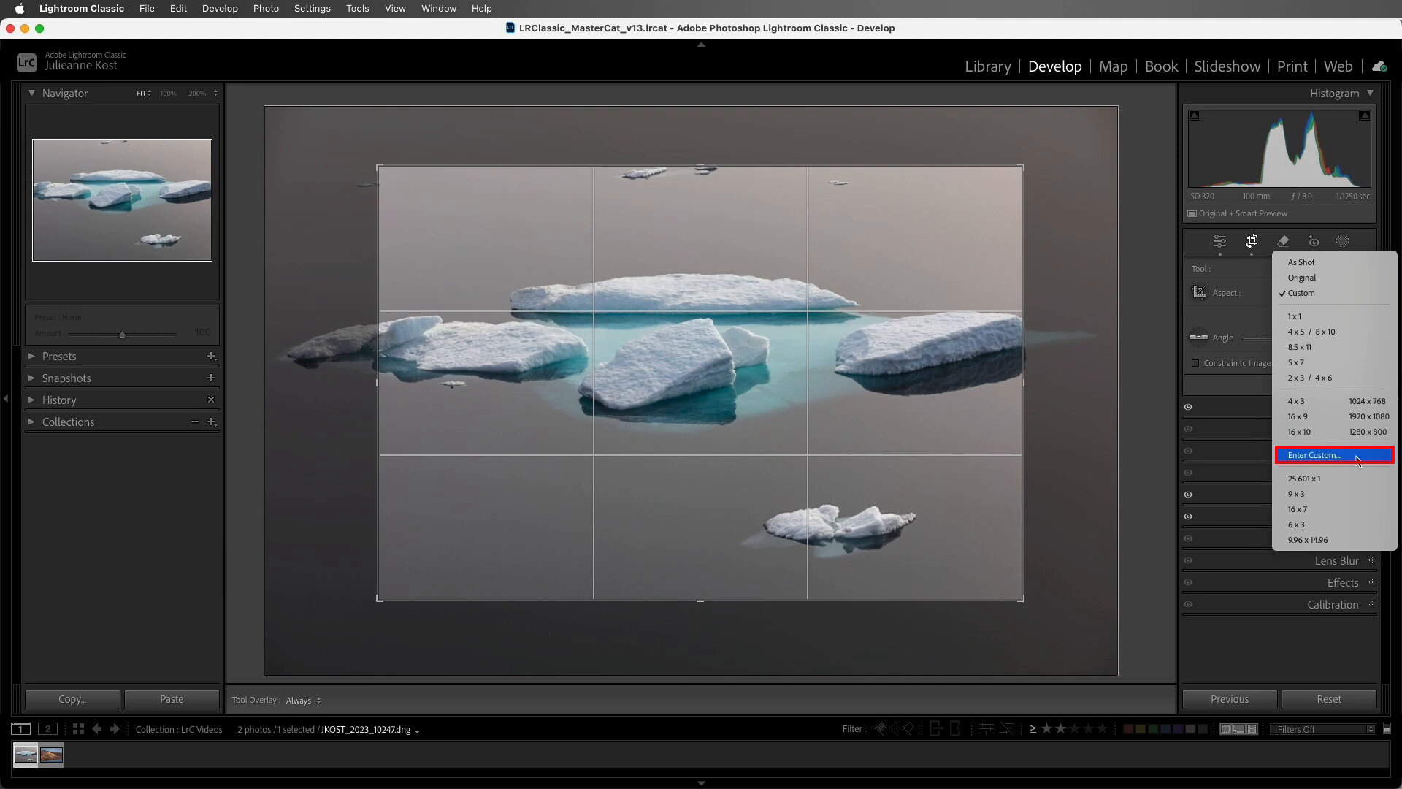
{"action": "left_click", "coordinate": [1312, 454]}
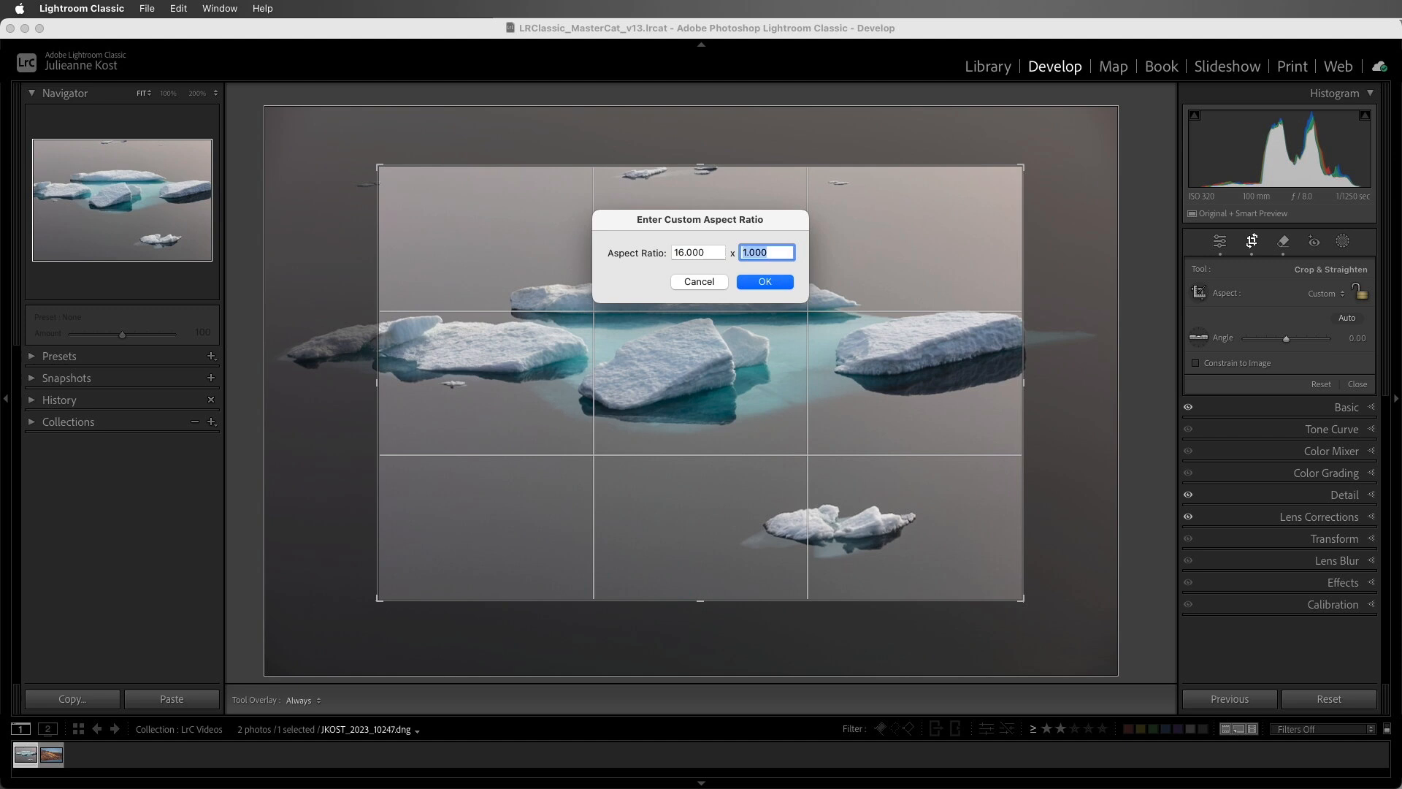
{"action": "left_click", "coordinate": [764, 282]}
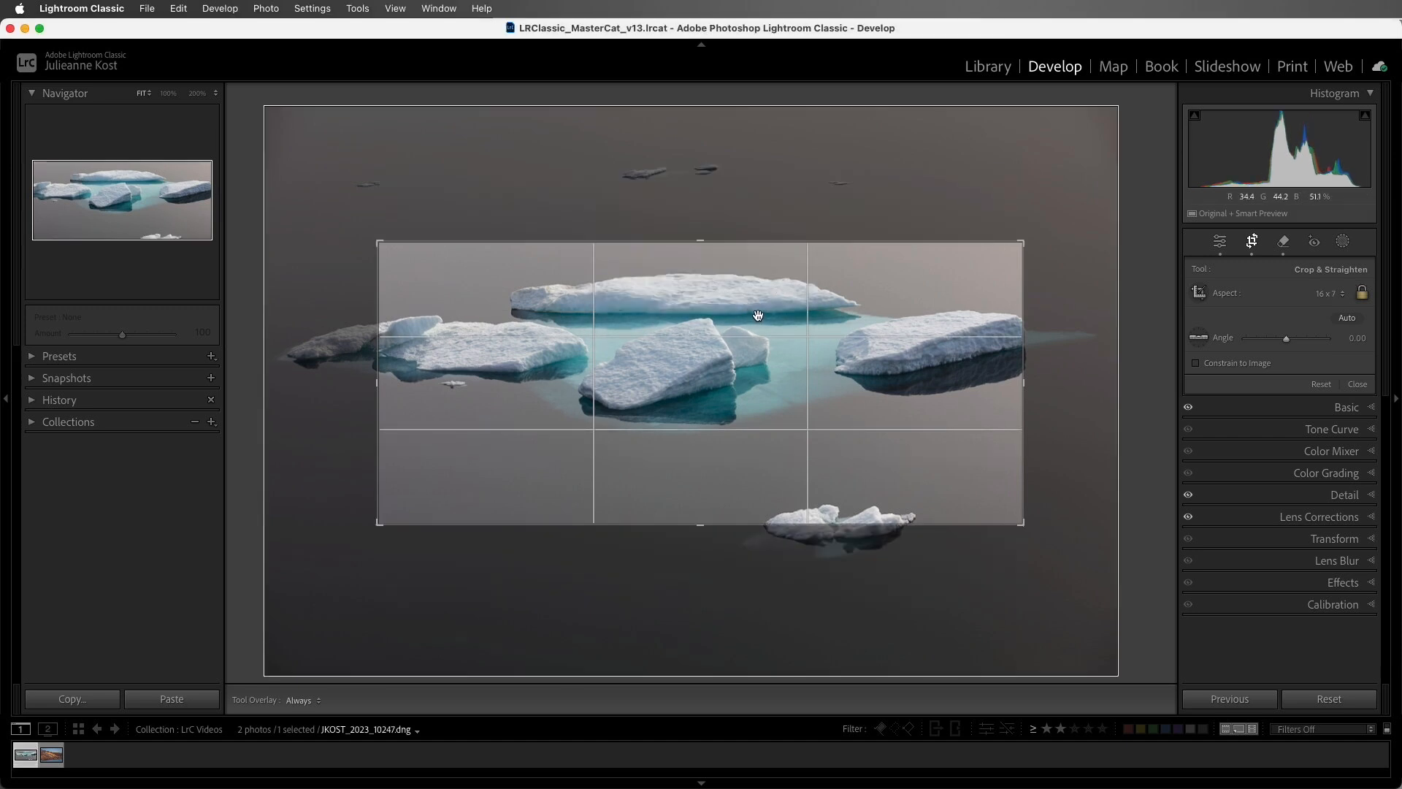
{"action": "mouse_move", "coordinate": [1341, 300]}
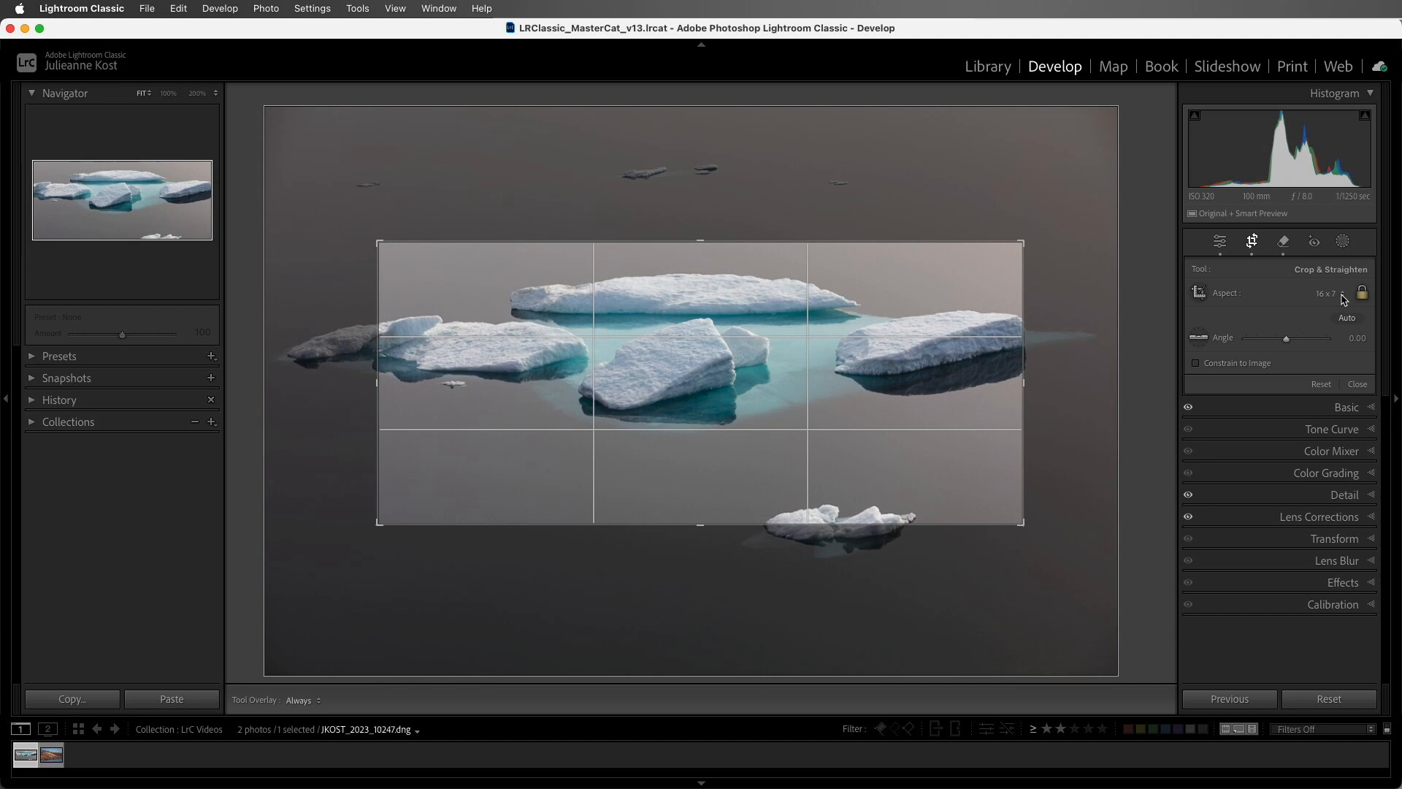
{"action": "left_click", "coordinate": [1345, 292]}
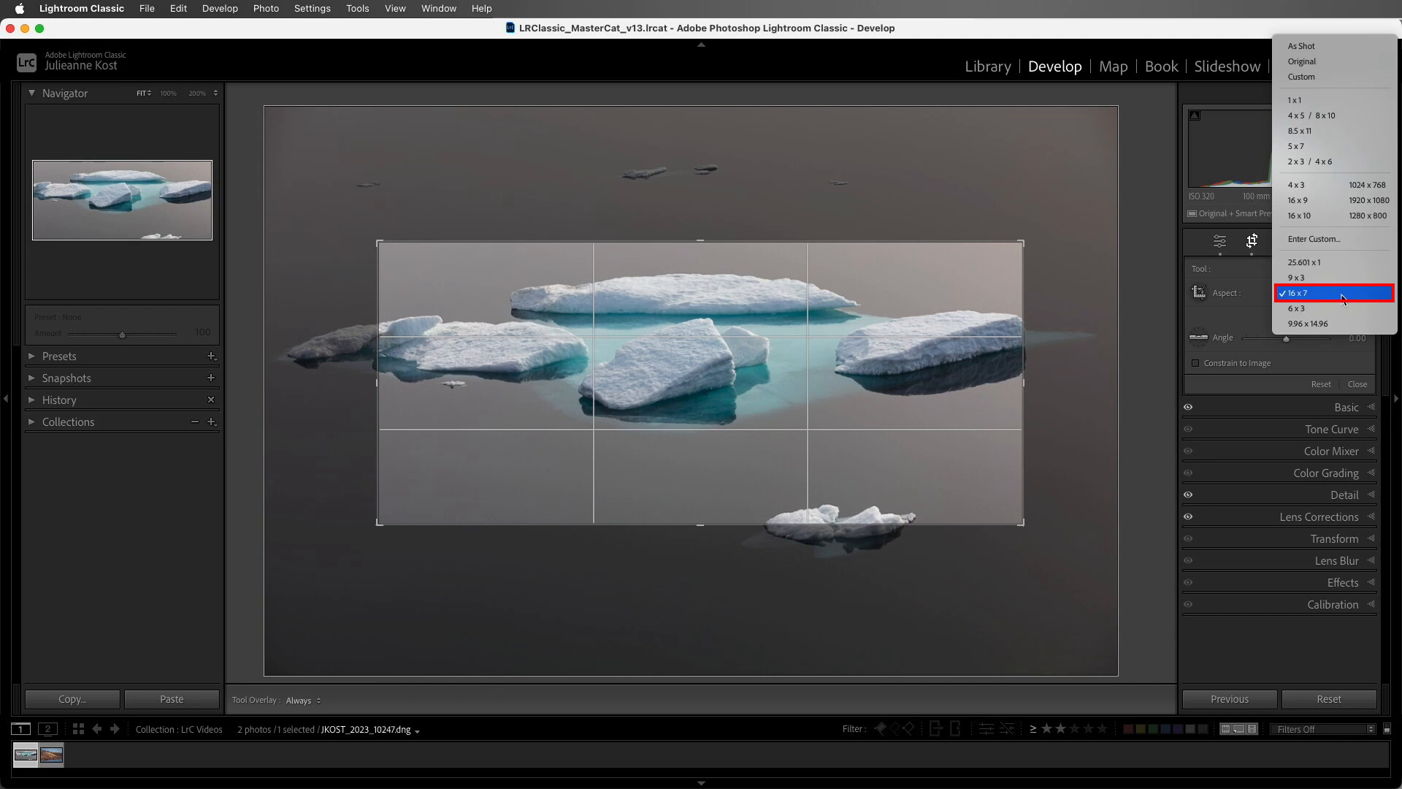
{"action": "left_click", "coordinate": [1299, 292]}
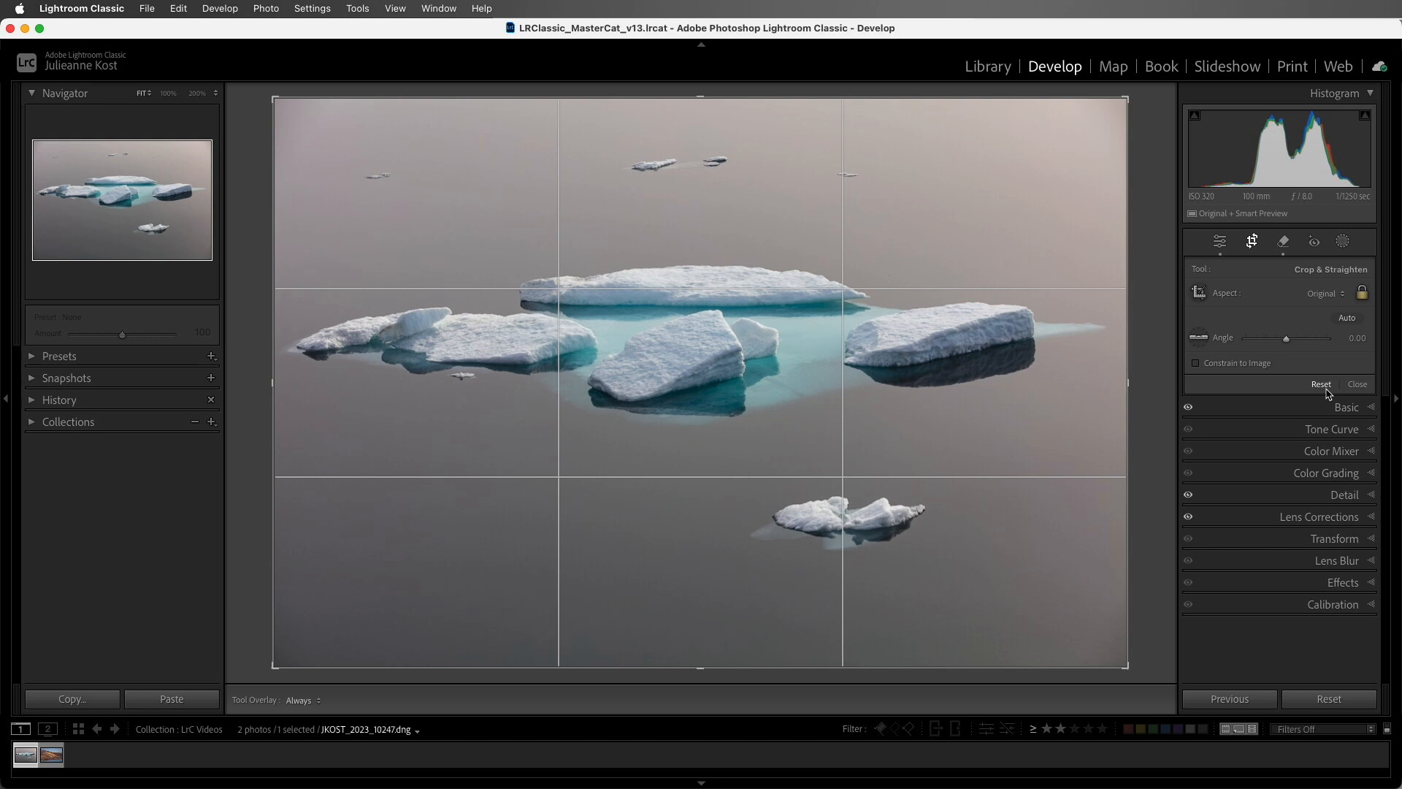
{"action": "mouse_move", "coordinate": [1238, 250]}
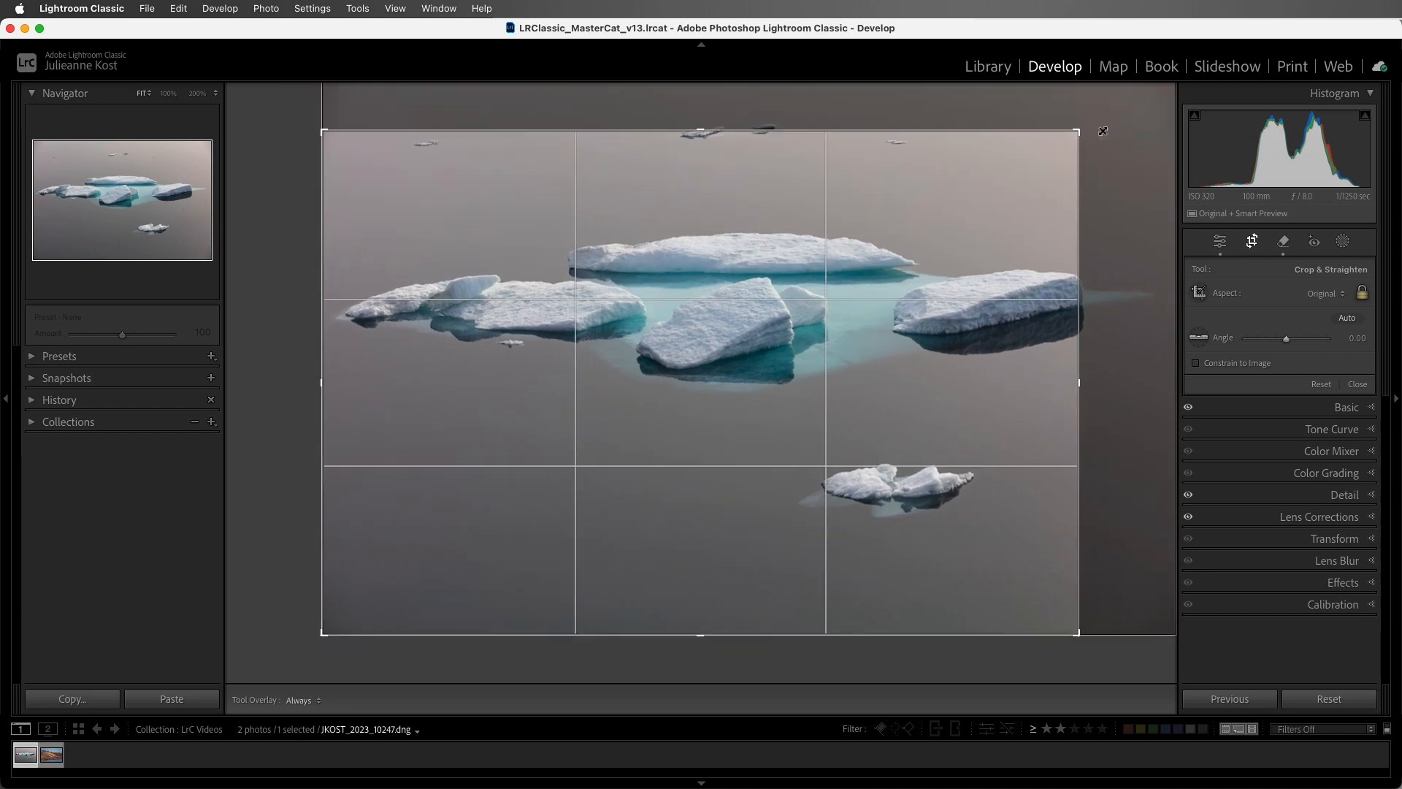
Discard the trial crop, leaving the photo full and uncropped
{"action": "left_click", "coordinate": [1218, 241]}
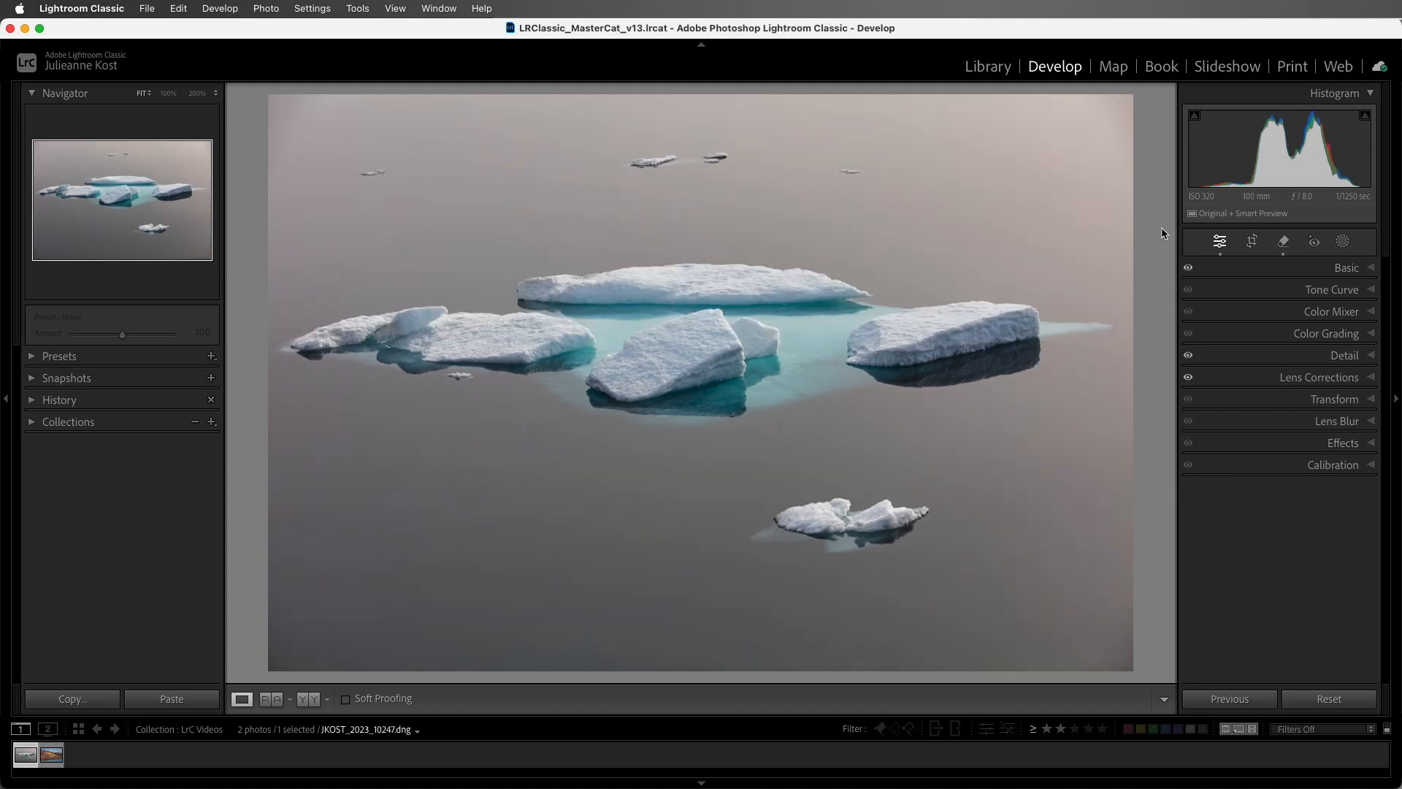
Reopen cropping and set the Tool Overlay to Auto so the grid shows only while adjusting
{"action": "left_click", "coordinate": [1251, 241]}
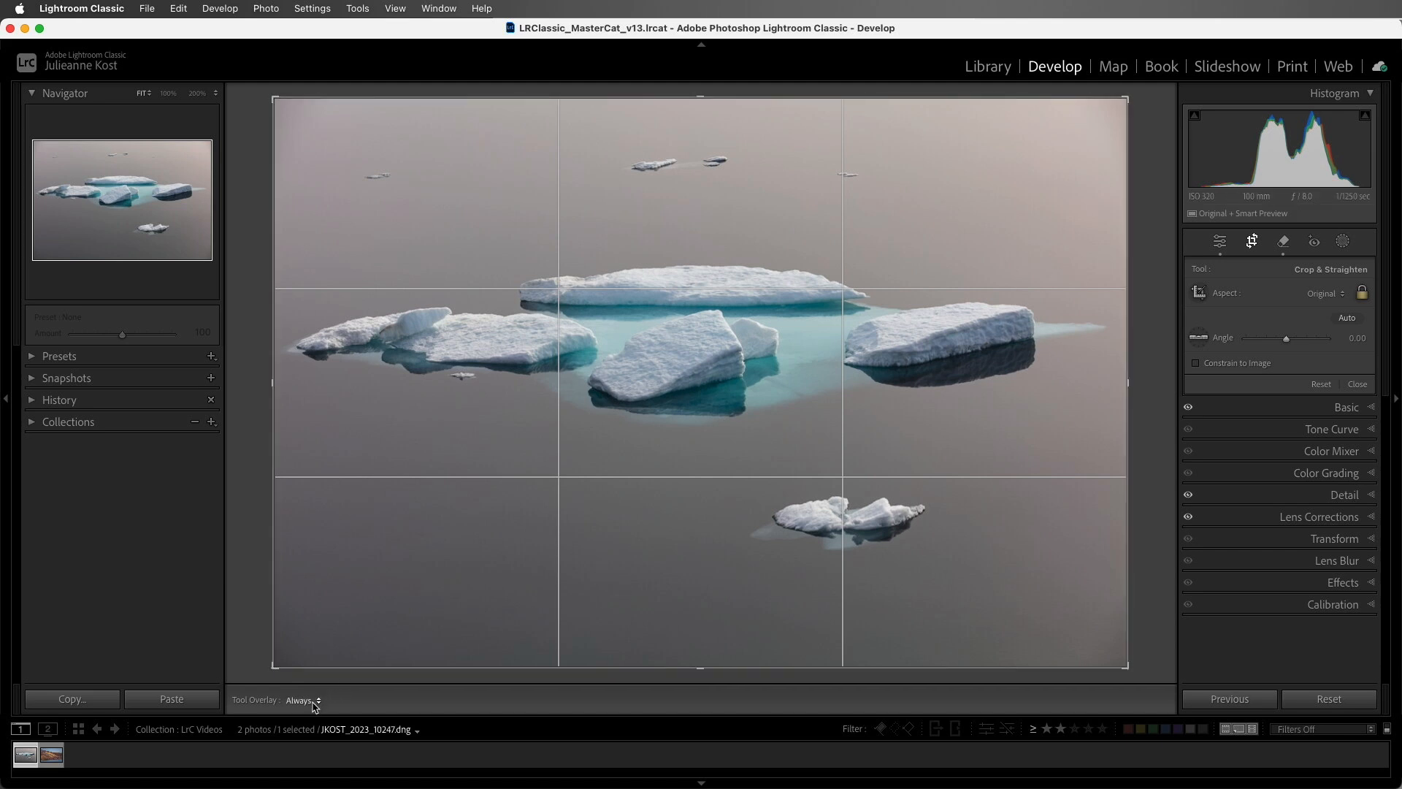
{"action": "left_click", "coordinate": [303, 699]}
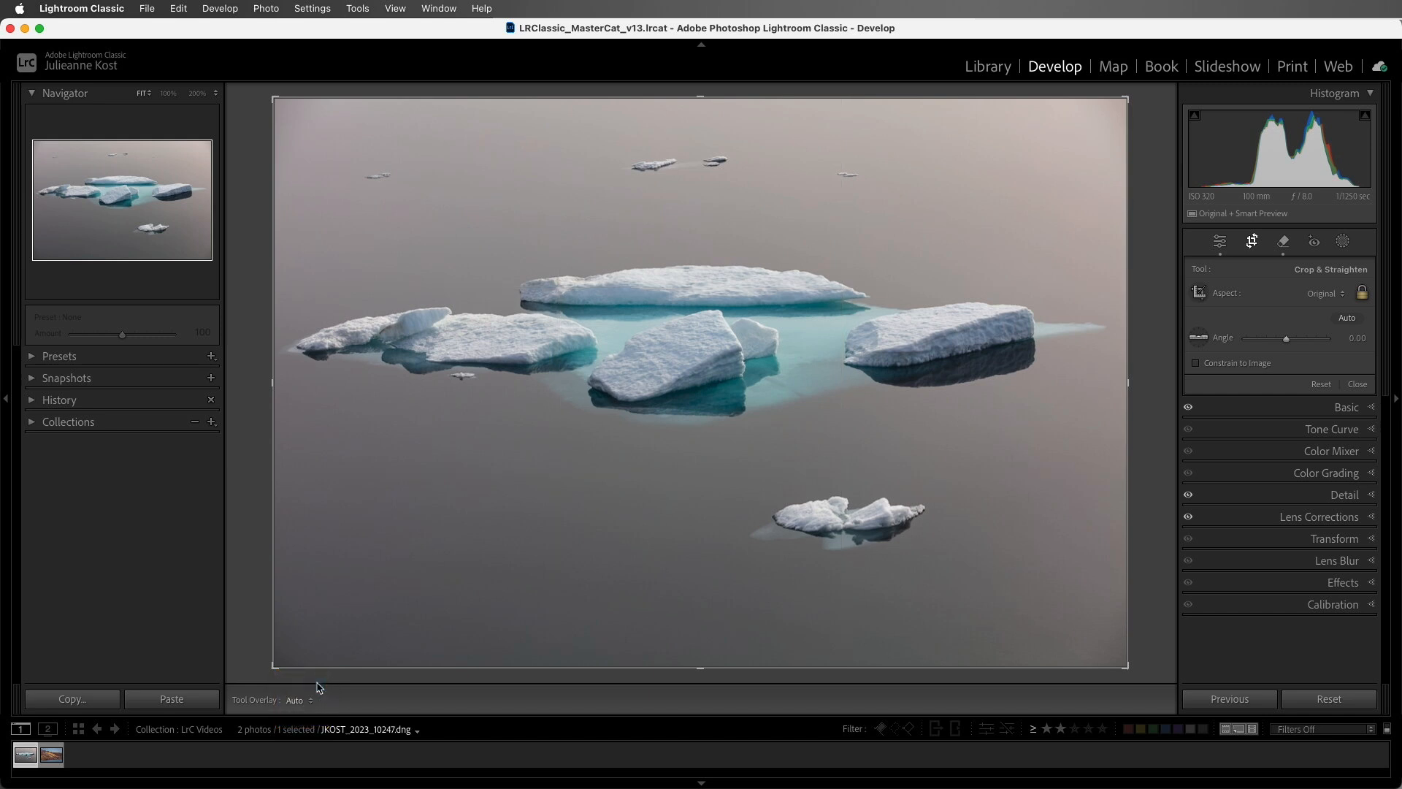
{"action": "mouse_move", "coordinate": [356, 628]}
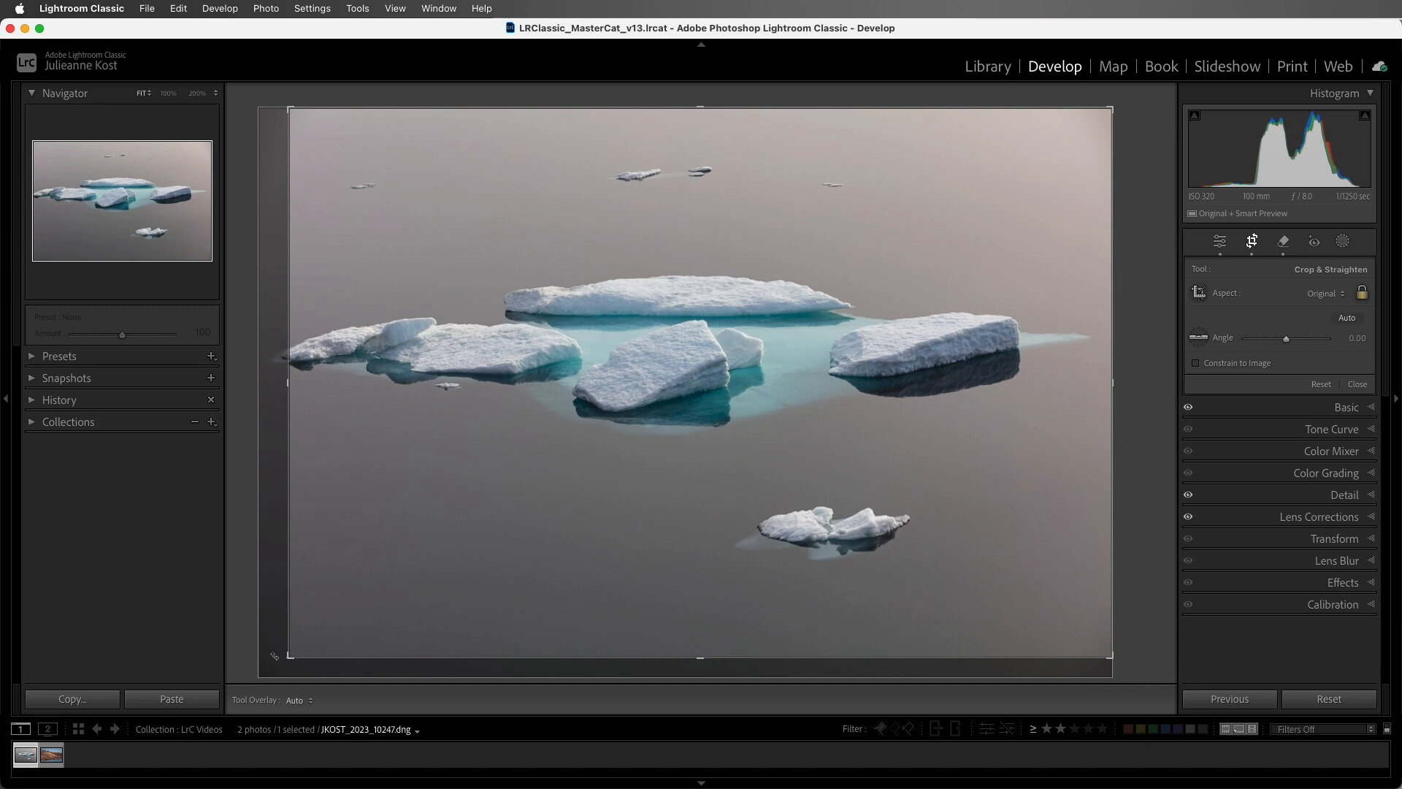
{"action": "mouse_move", "coordinate": [356, 106]}
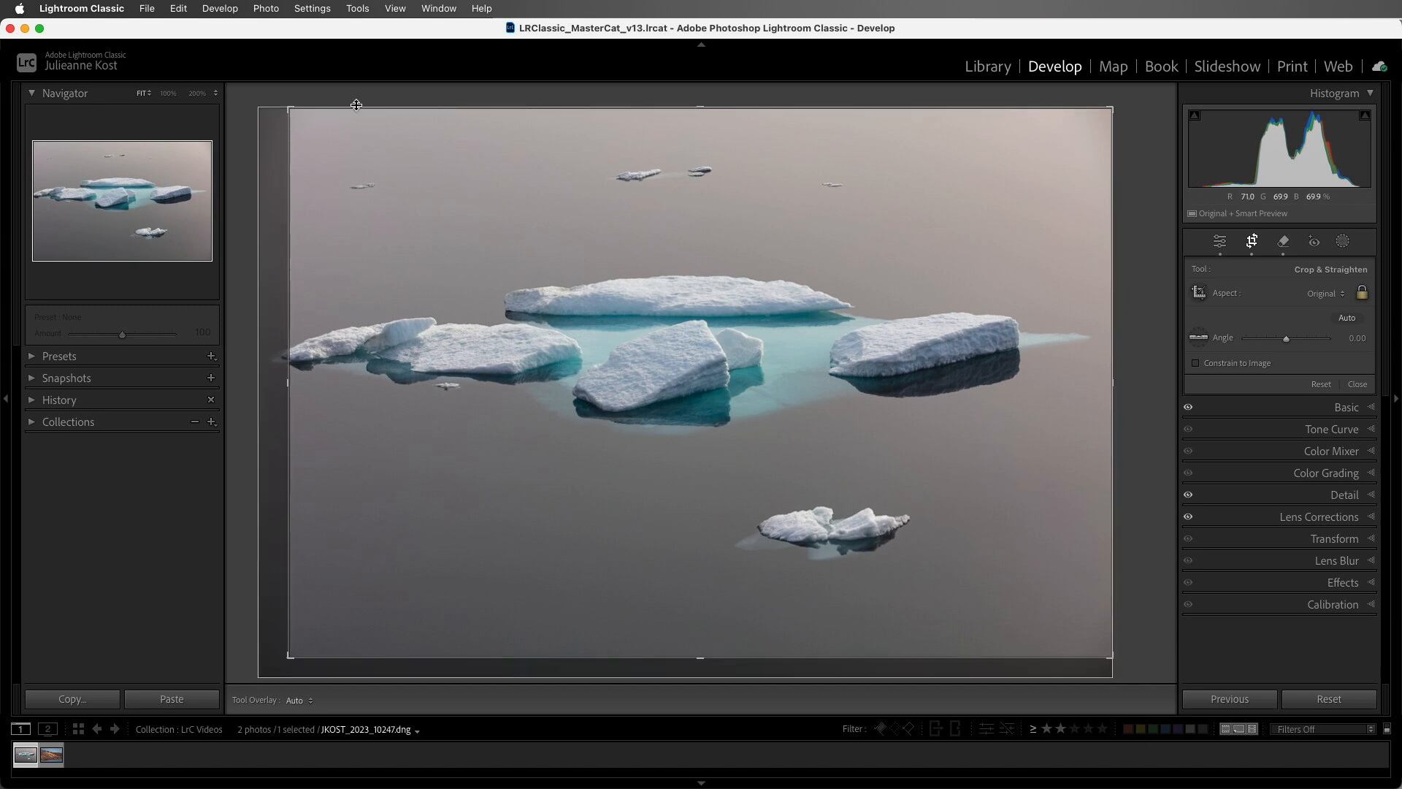
Set Tools > Tool Overlay to Always Show the crop grid
{"action": "left_click", "coordinate": [356, 8]}
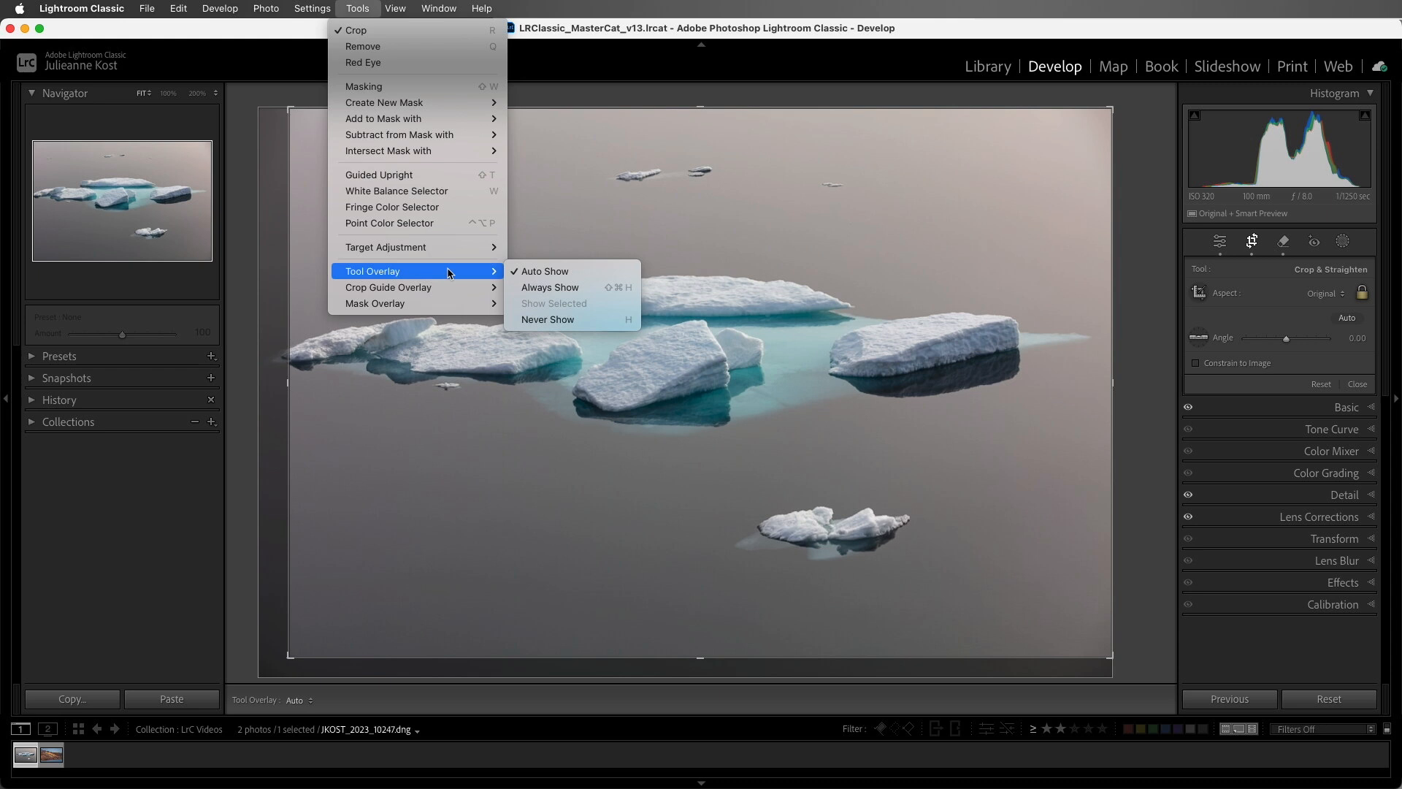
{"action": "mouse_move", "coordinate": [555, 288]}
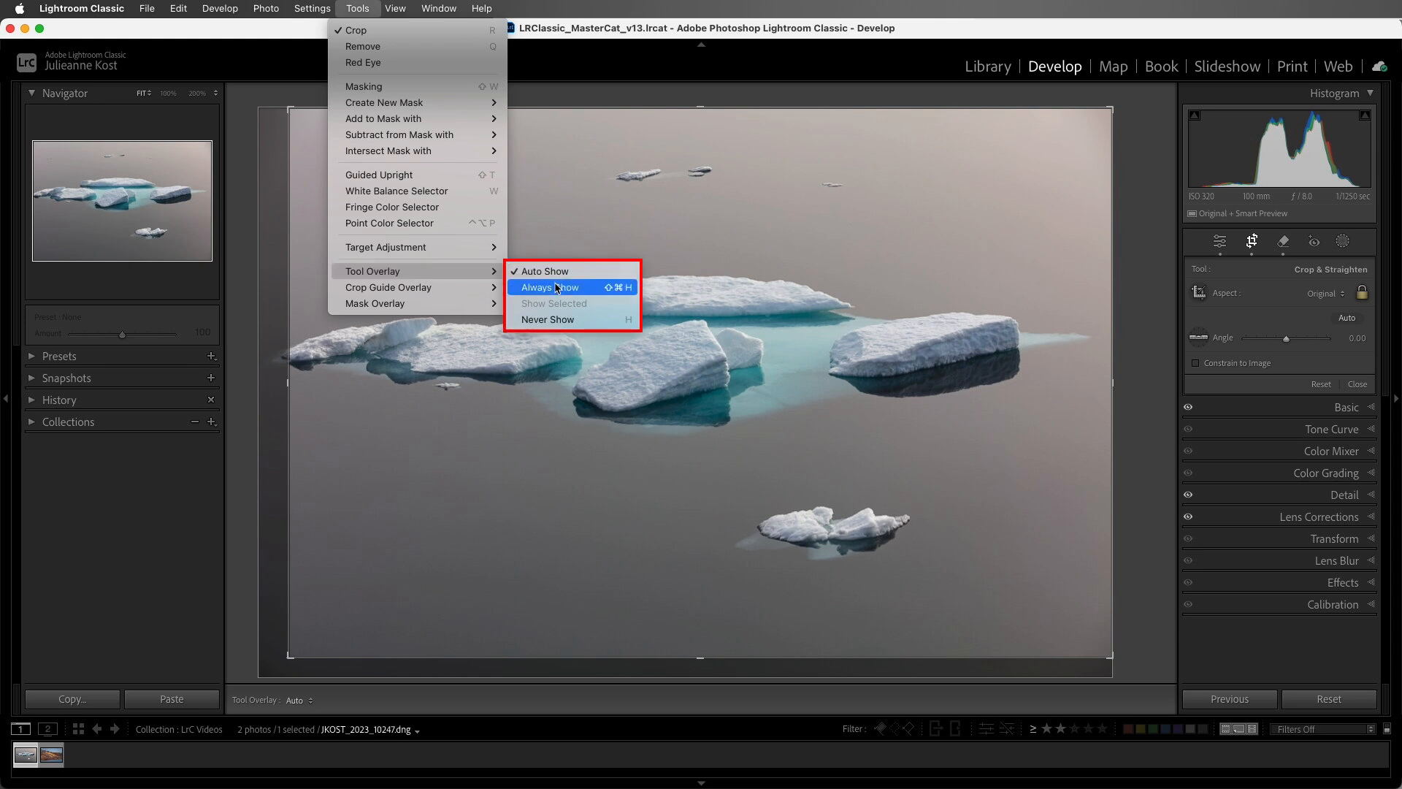
{"action": "mouse_move", "coordinate": [560, 320]}
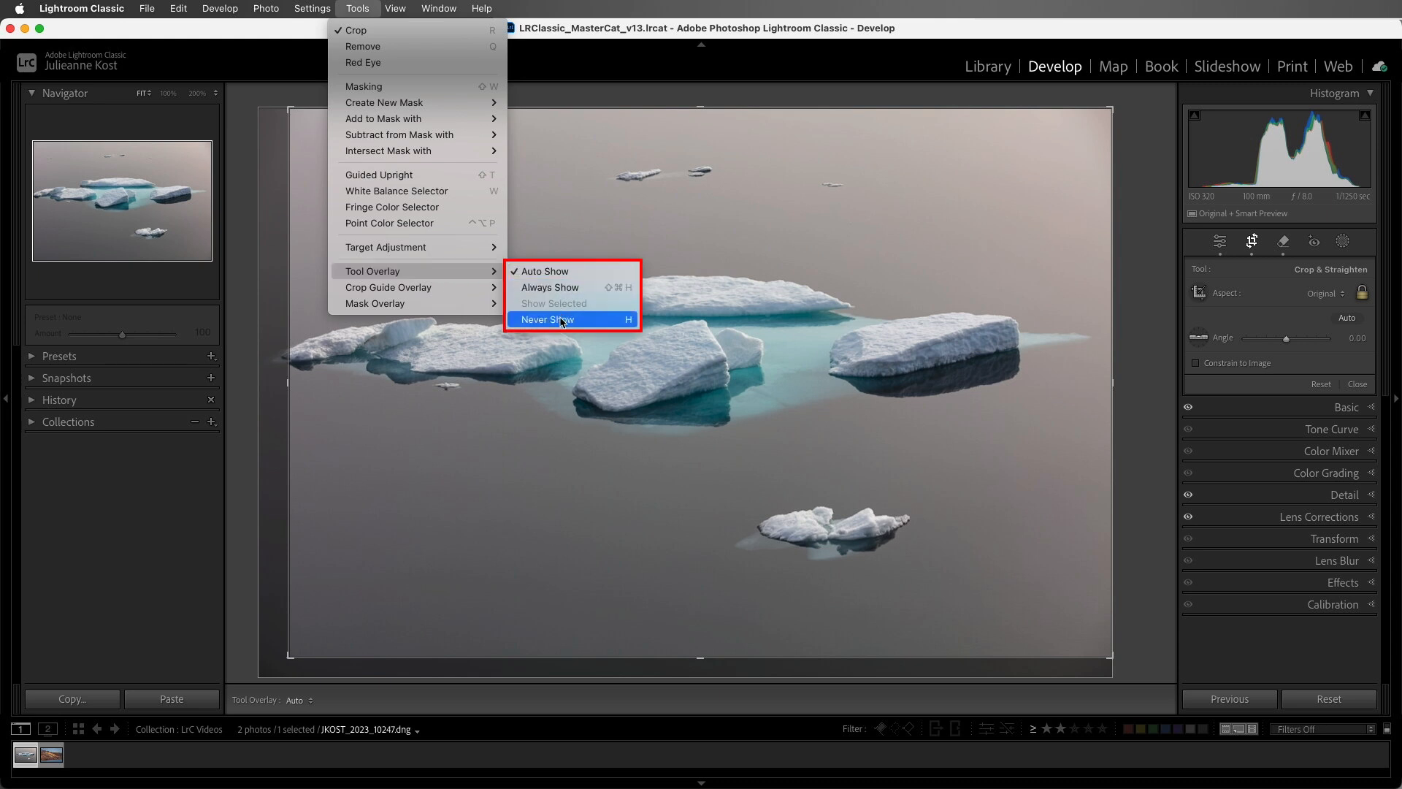
{"action": "mouse_move", "coordinate": [565, 288]}
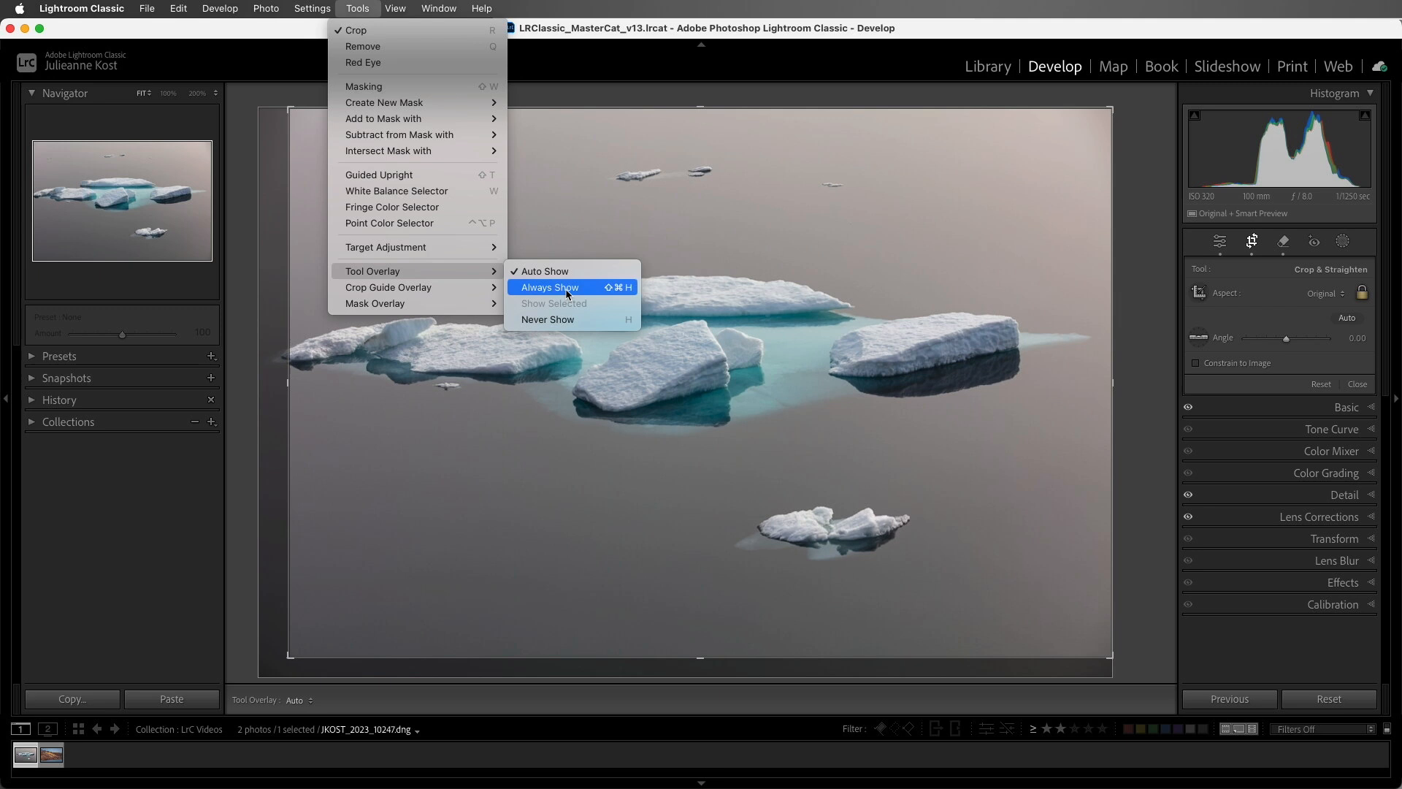
{"action": "left_click", "coordinate": [549, 288]}
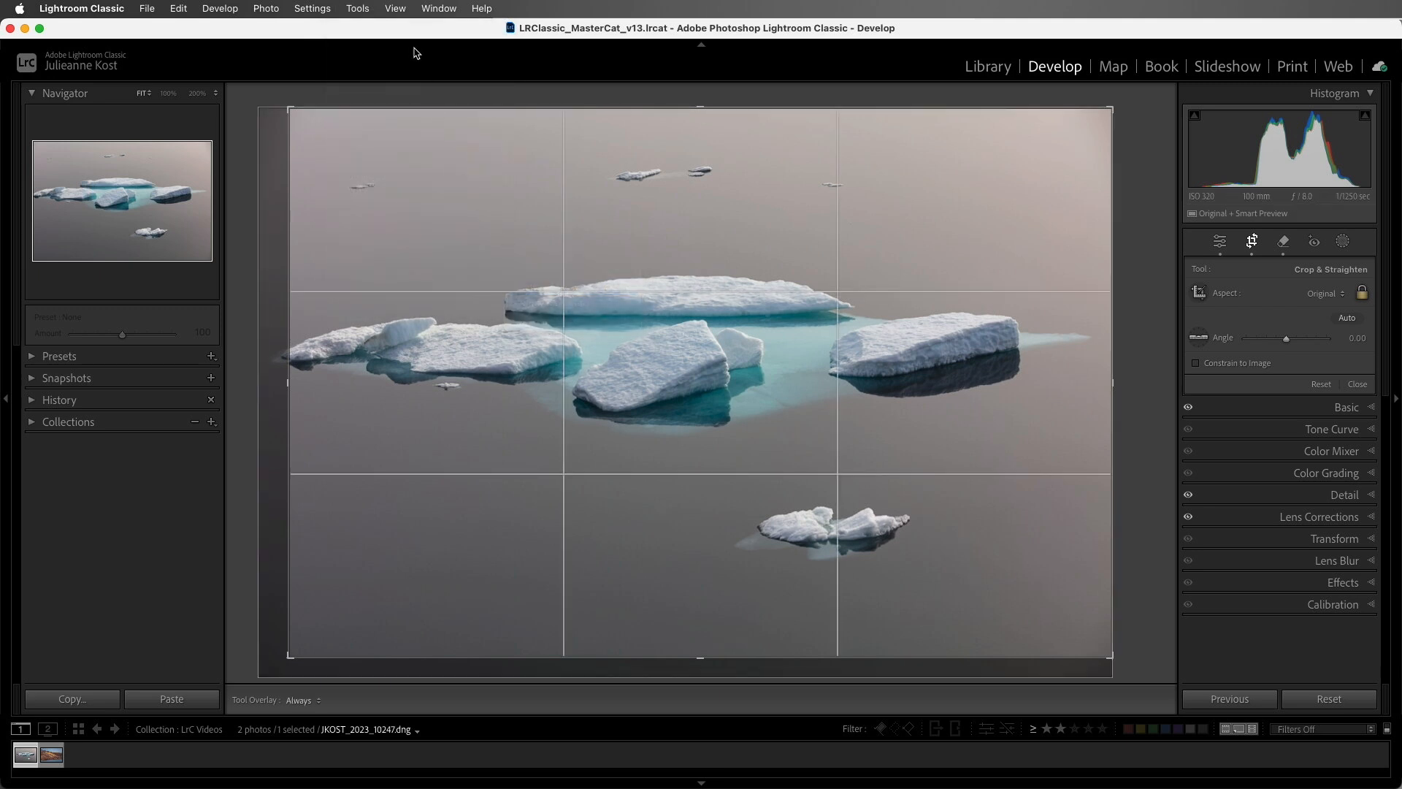
Invoke Cycle Grid Overlay from Tools > Crop Guide Overlay
{"action": "left_click", "coordinate": [356, 9]}
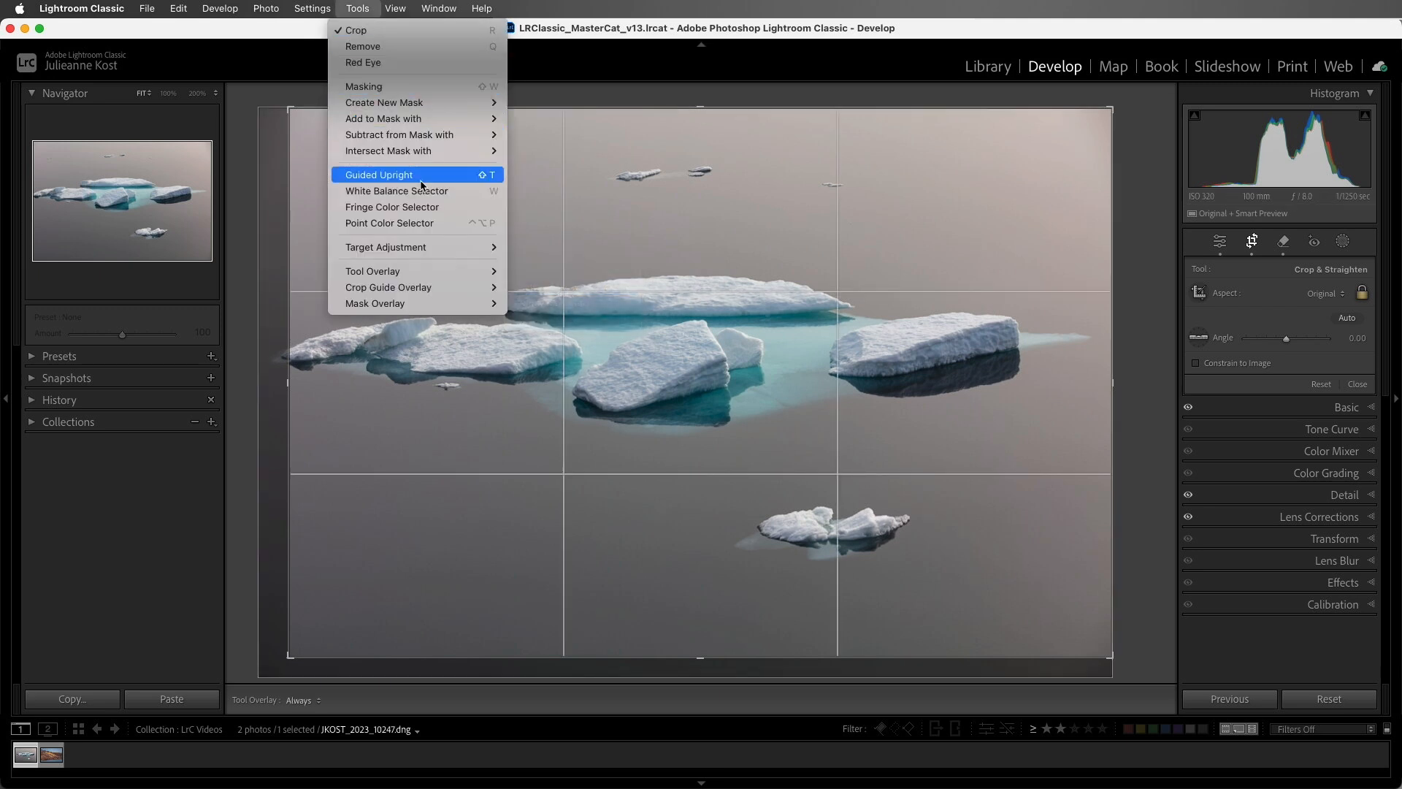
{"action": "mouse_move", "coordinate": [388, 287]}
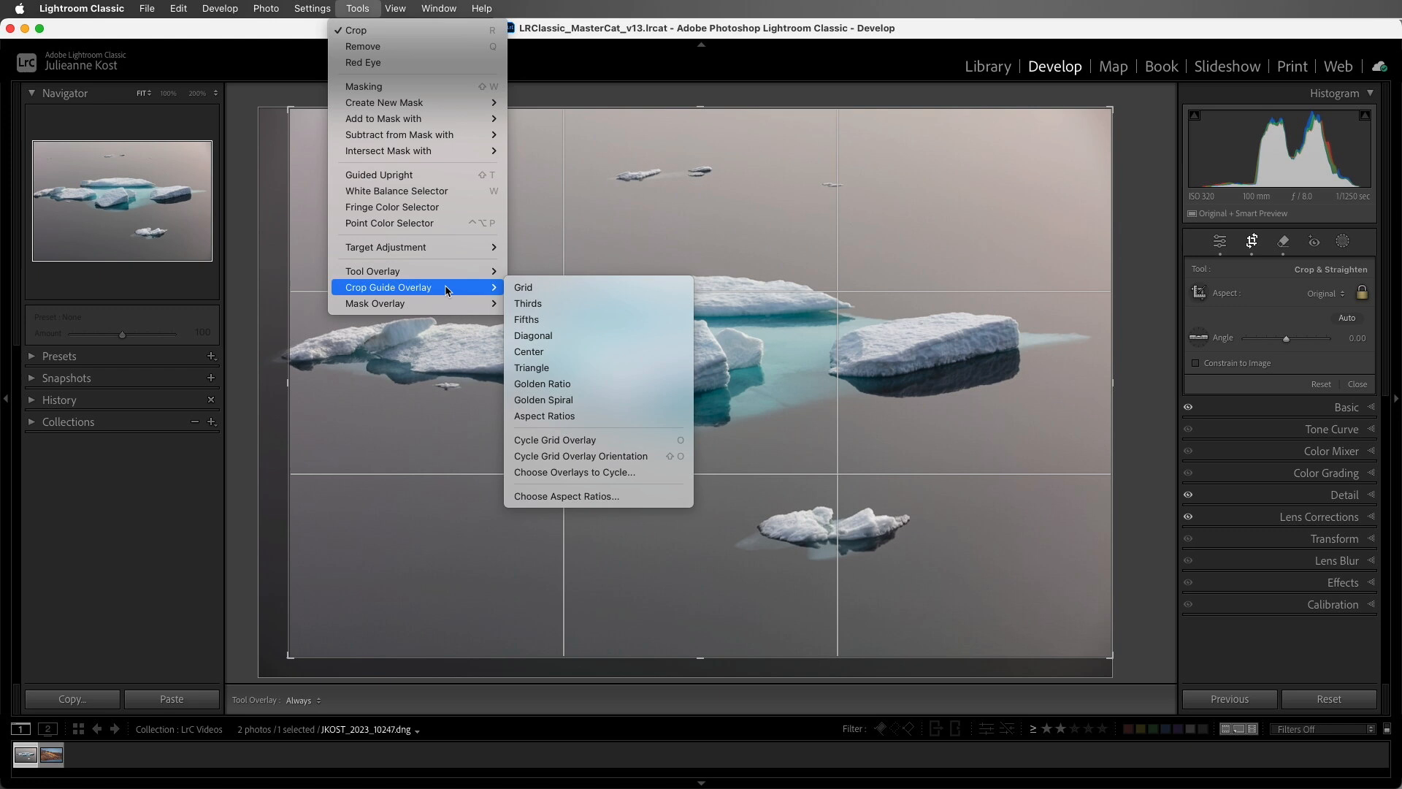
{"action": "mouse_move", "coordinate": [559, 304]}
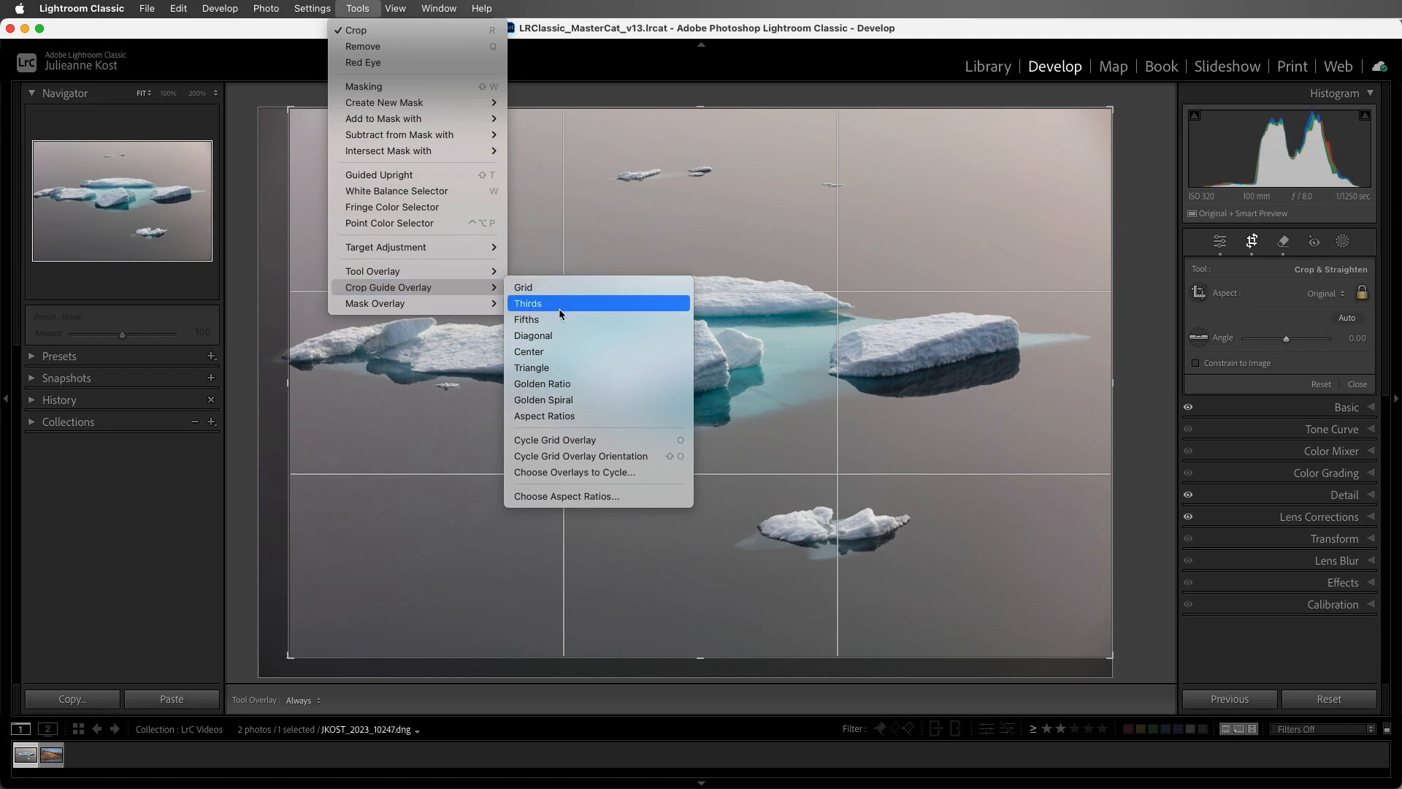
{"action": "mouse_move", "coordinate": [590, 440]}
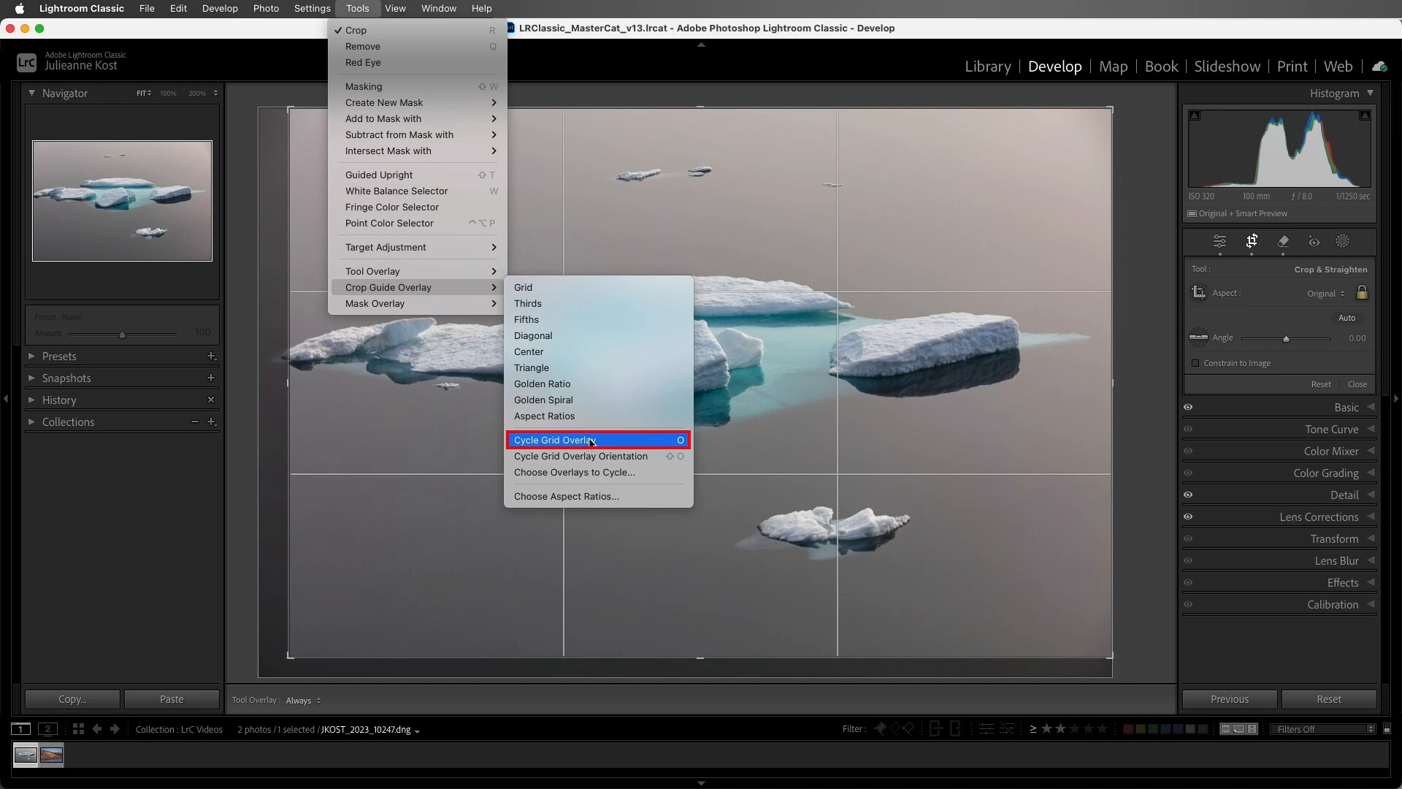
{"action": "mouse_move", "coordinate": [619, 449]}
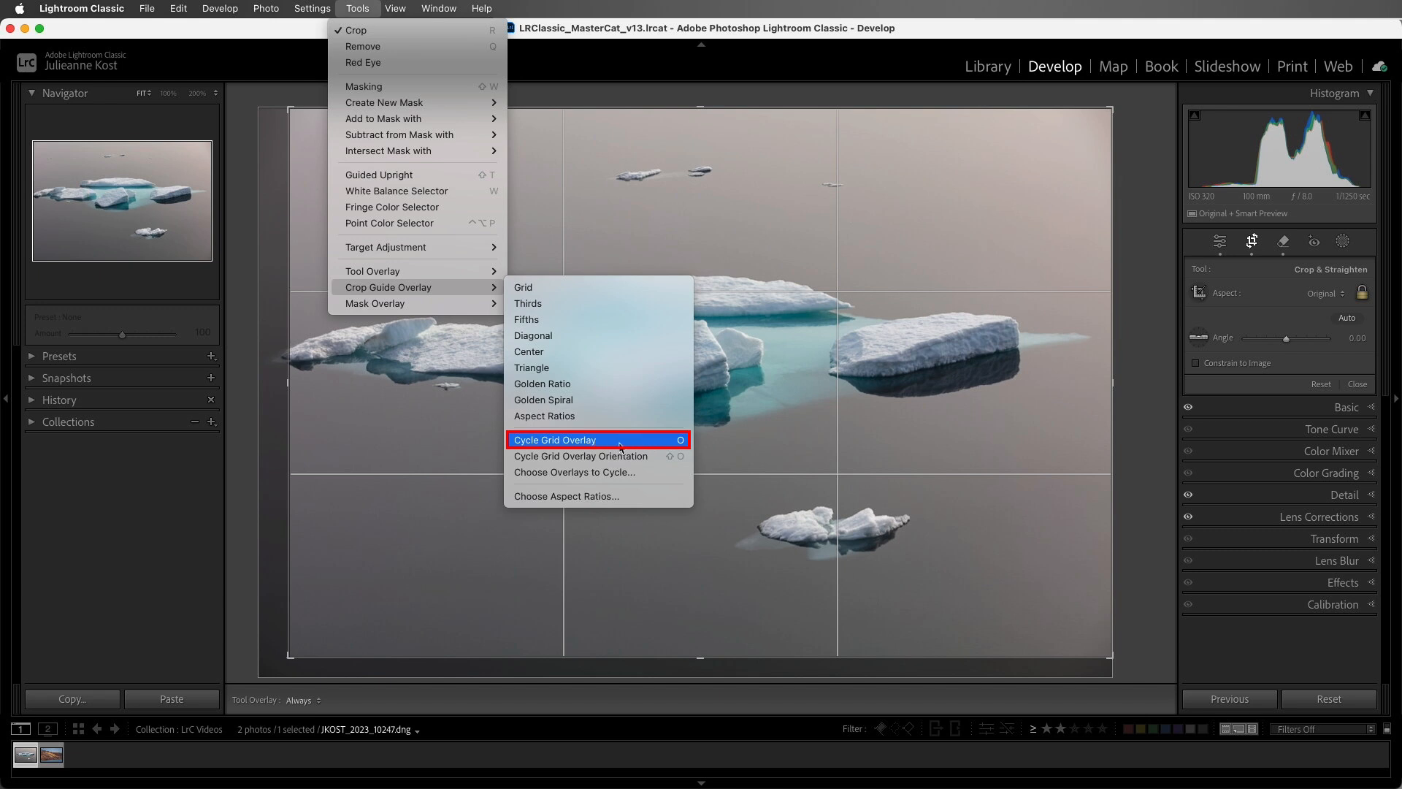
{"action": "left_click", "coordinate": [555, 440]}
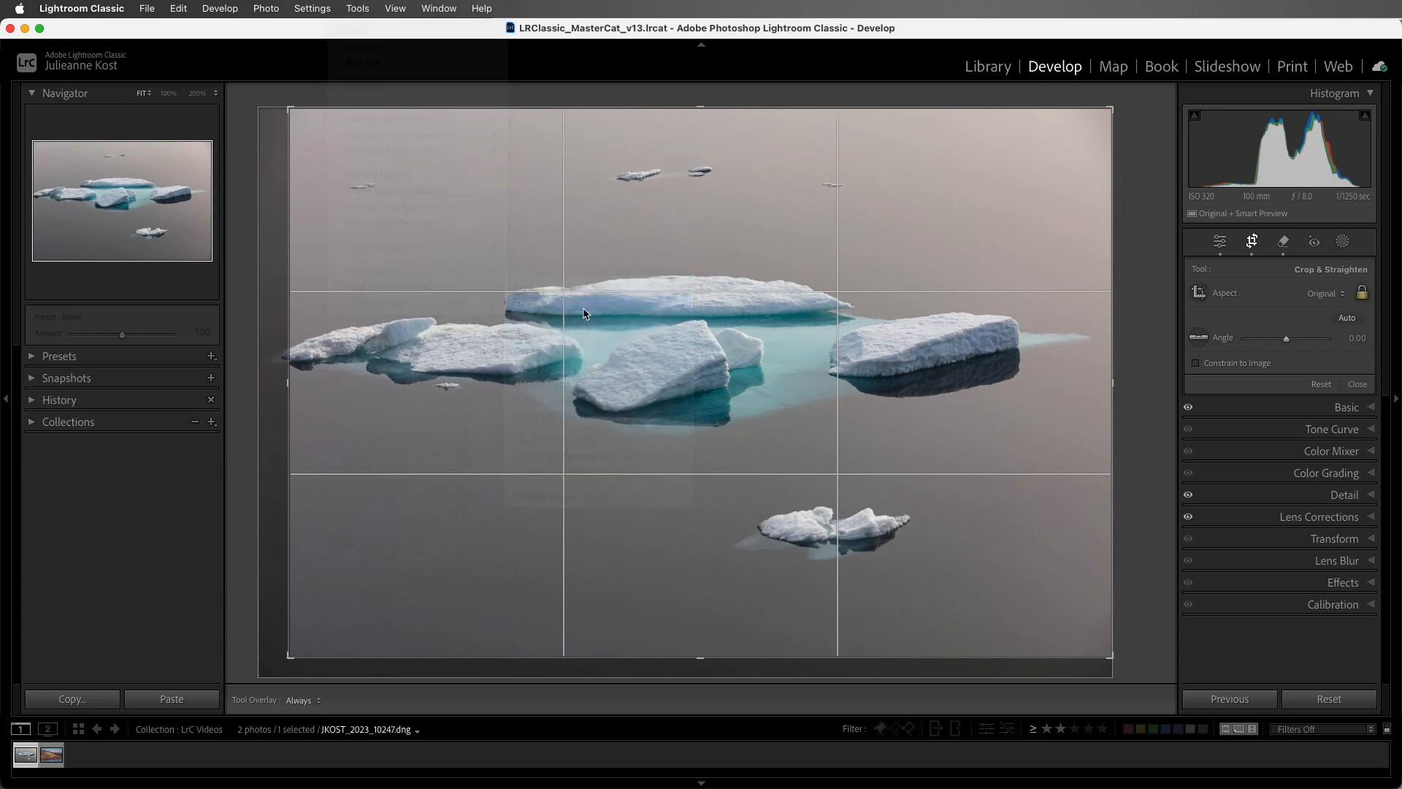
{"action": "mouse_move", "coordinate": [582, 309]}
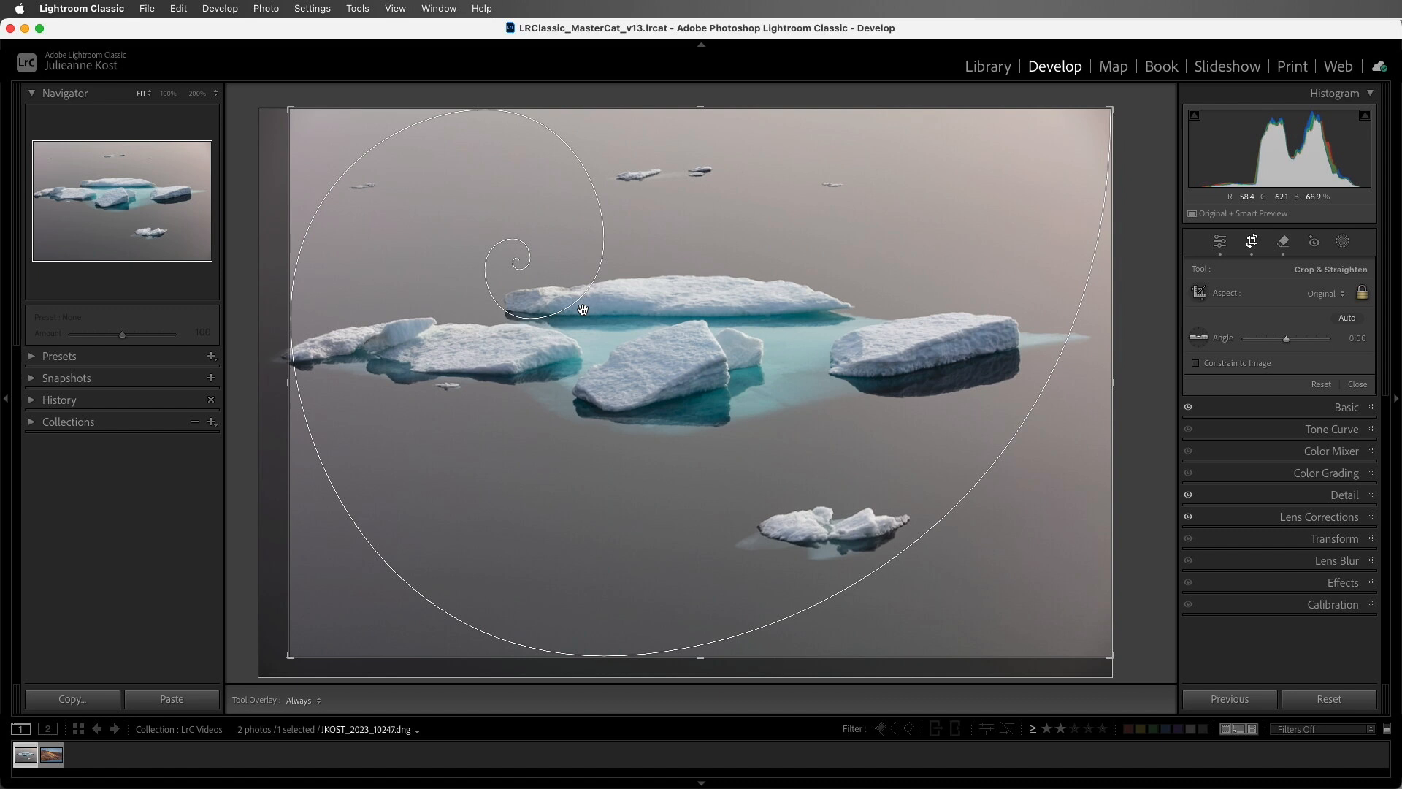
{"action": "mouse_move", "coordinate": [364, 17]}
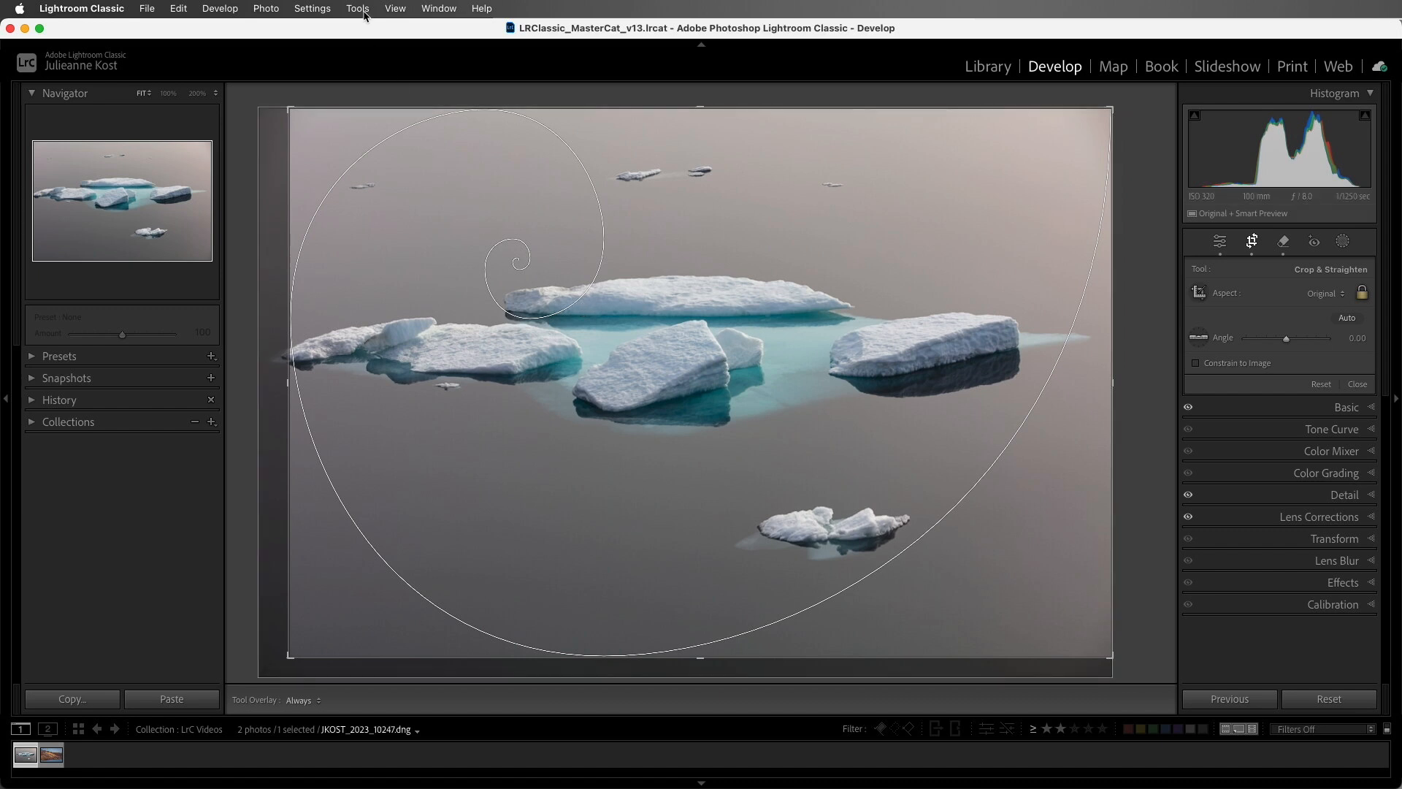
{"action": "left_click", "coordinate": [357, 9]}
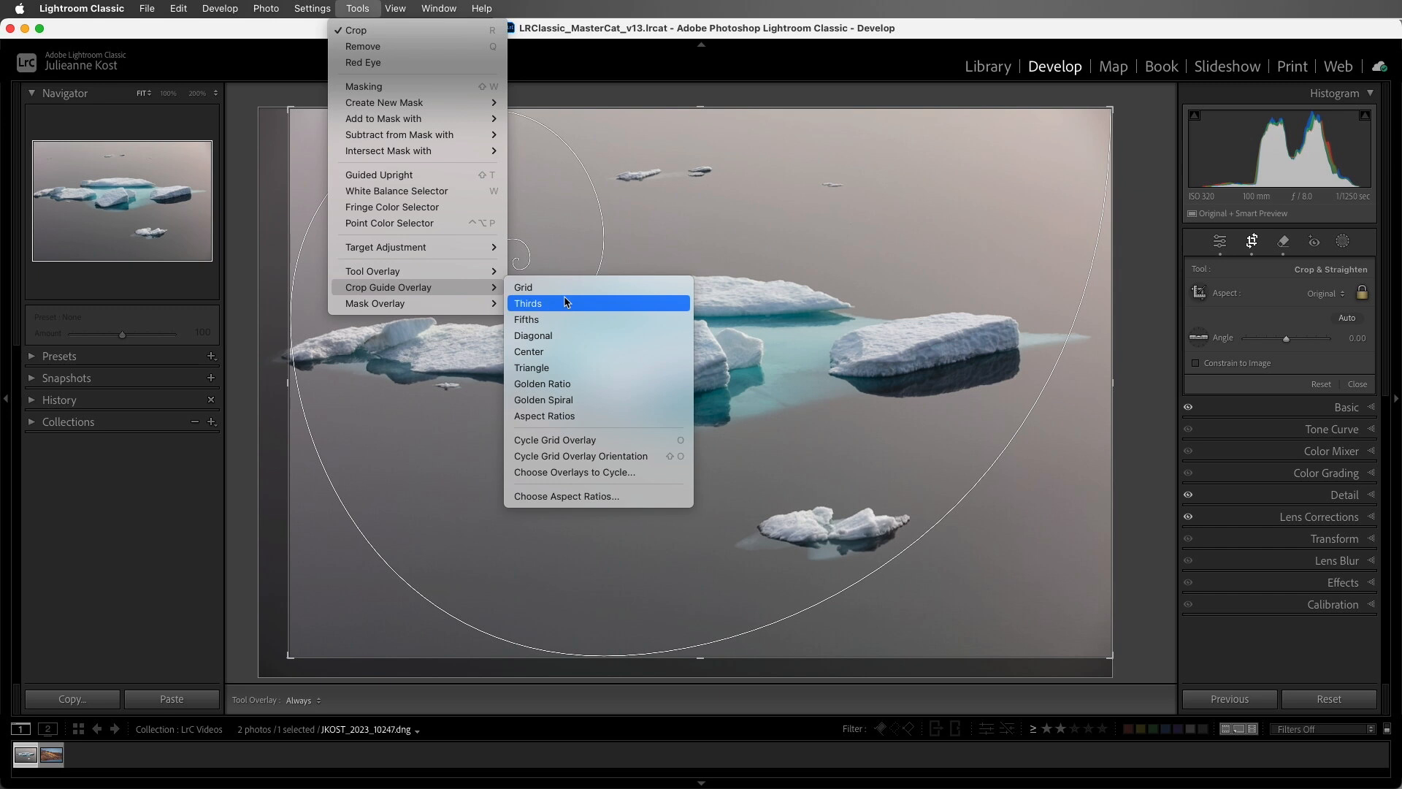
{"action": "left_click", "coordinate": [574, 472]}
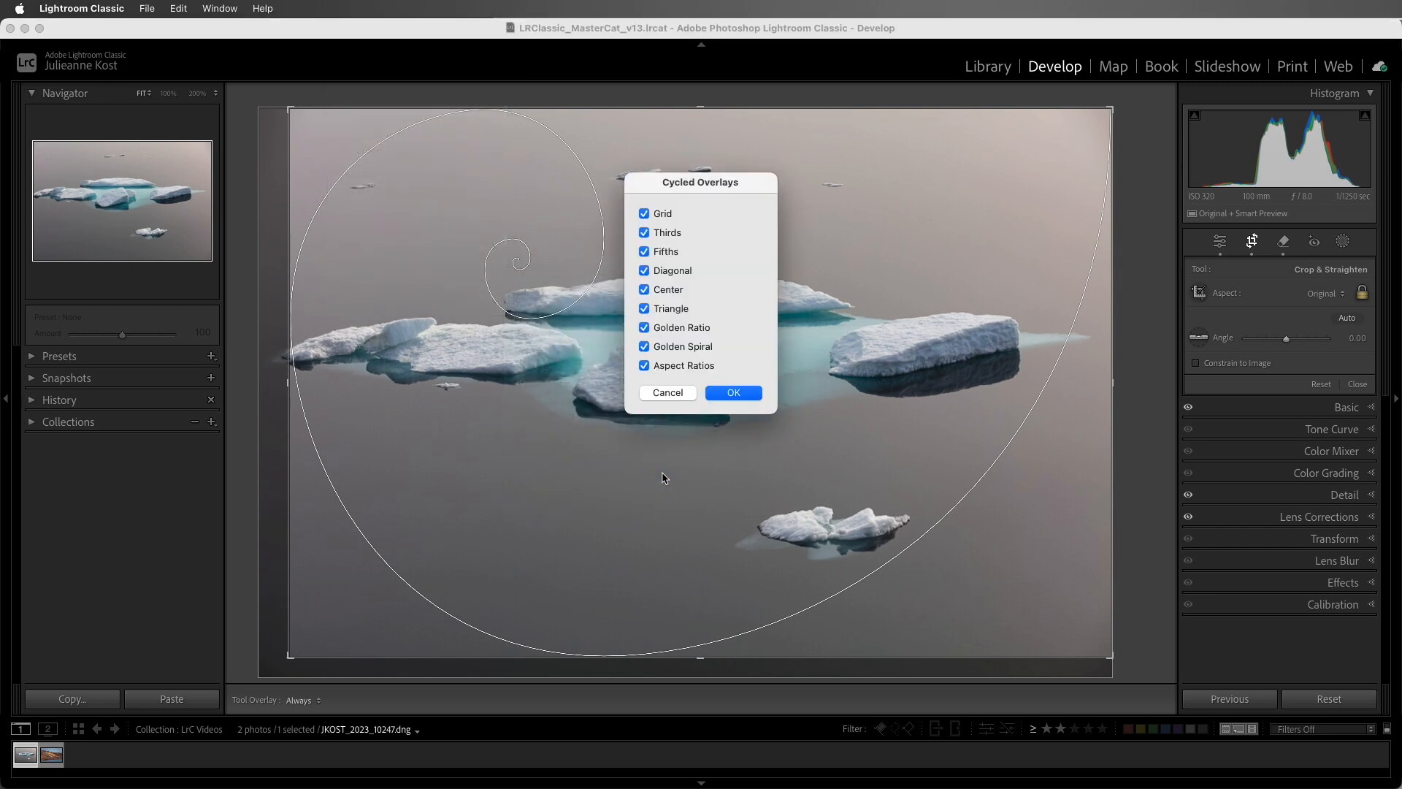
{"action": "left_click", "coordinate": [731, 391]}
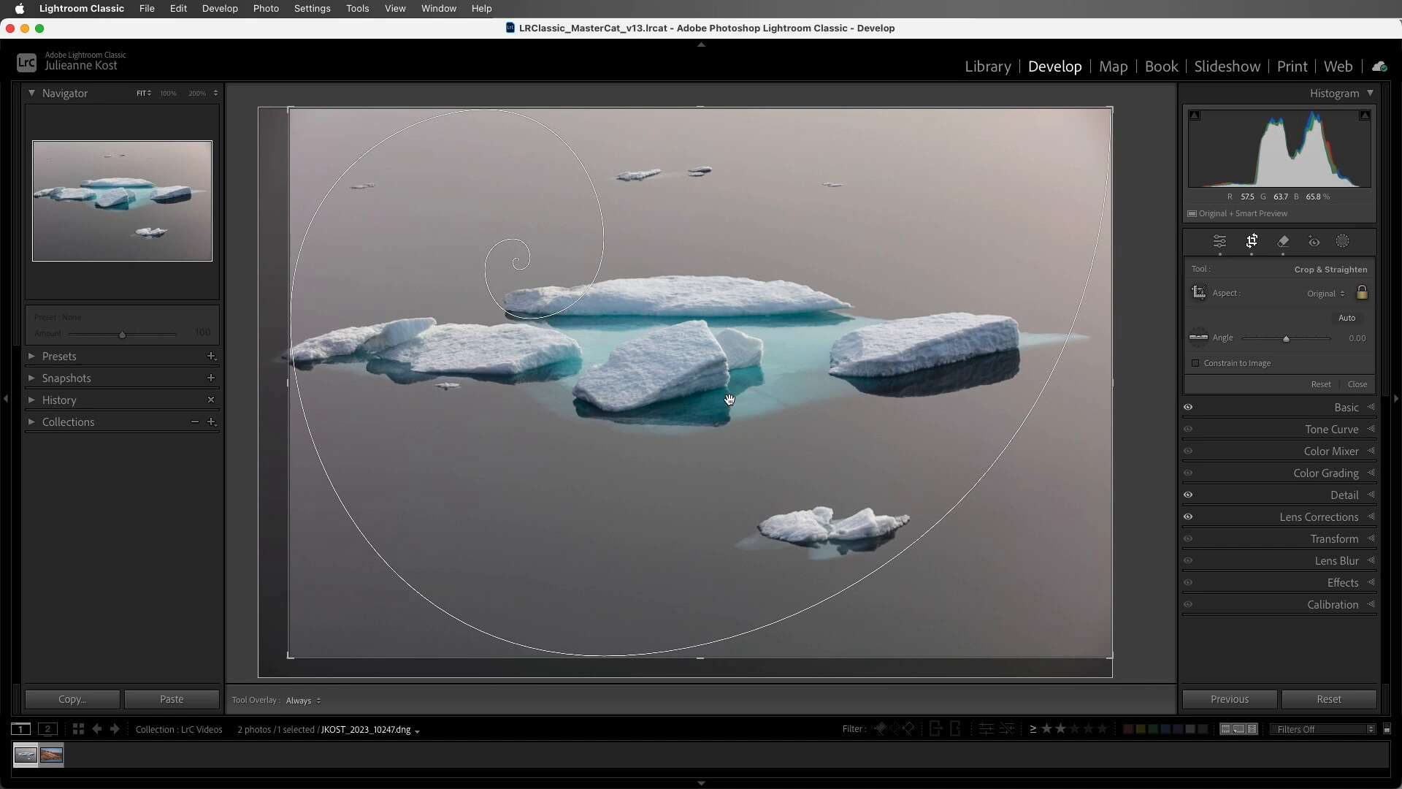
In Choose Aspect Ratios, toggle 8.5 x 11 on and off and confirm 4x5, 5x7, 2x3
{"action": "left_click", "coordinate": [356, 9]}
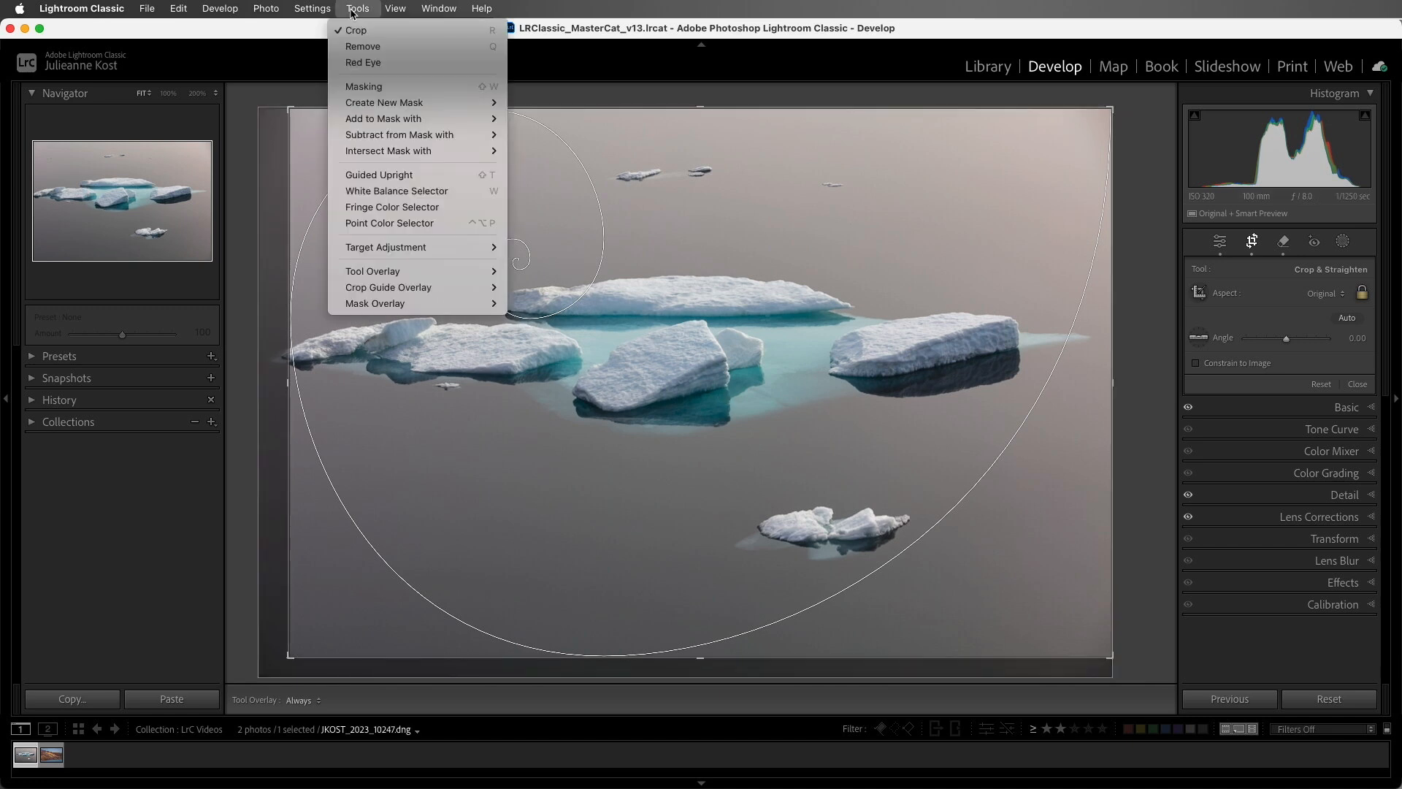
{"action": "mouse_move", "coordinate": [388, 288]}
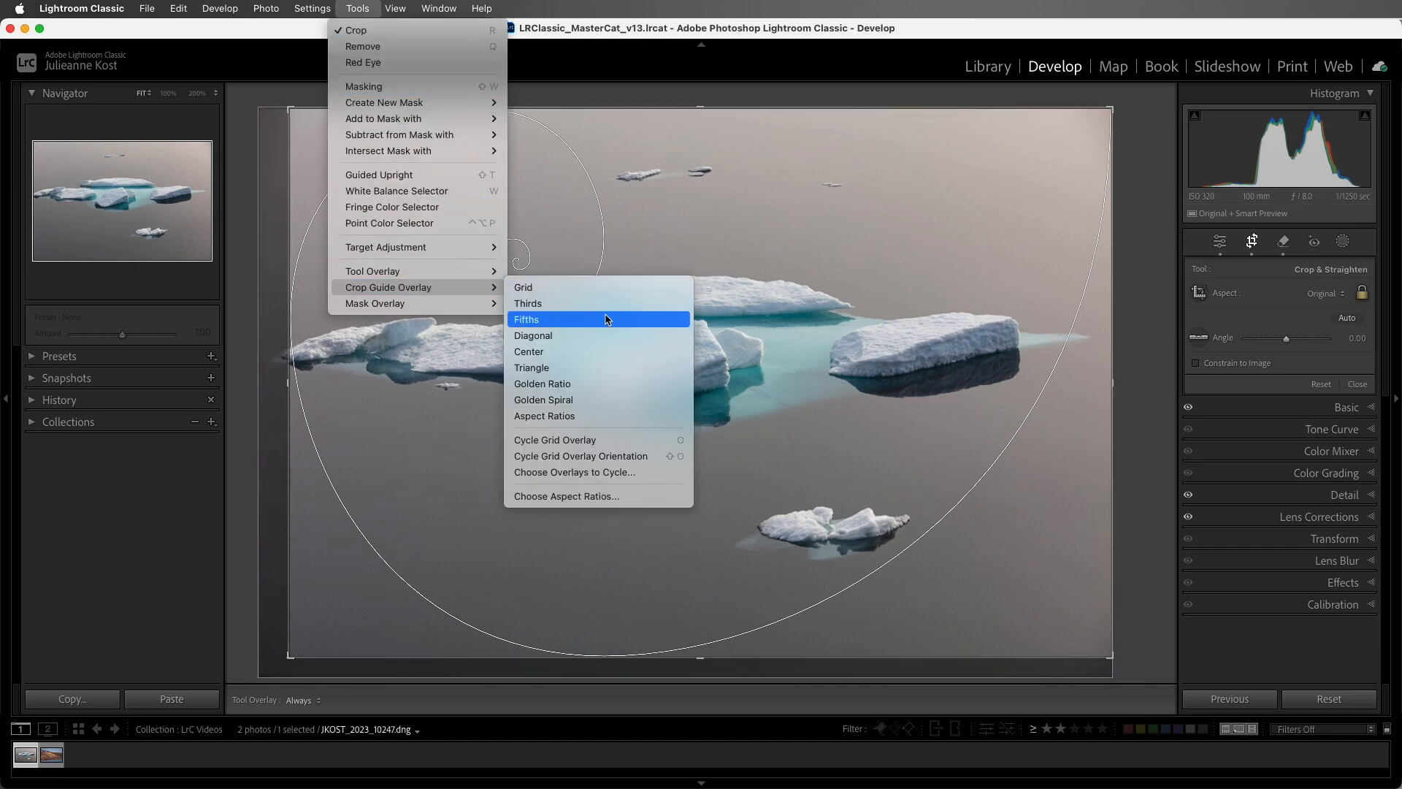
{"action": "mouse_move", "coordinate": [612, 416]}
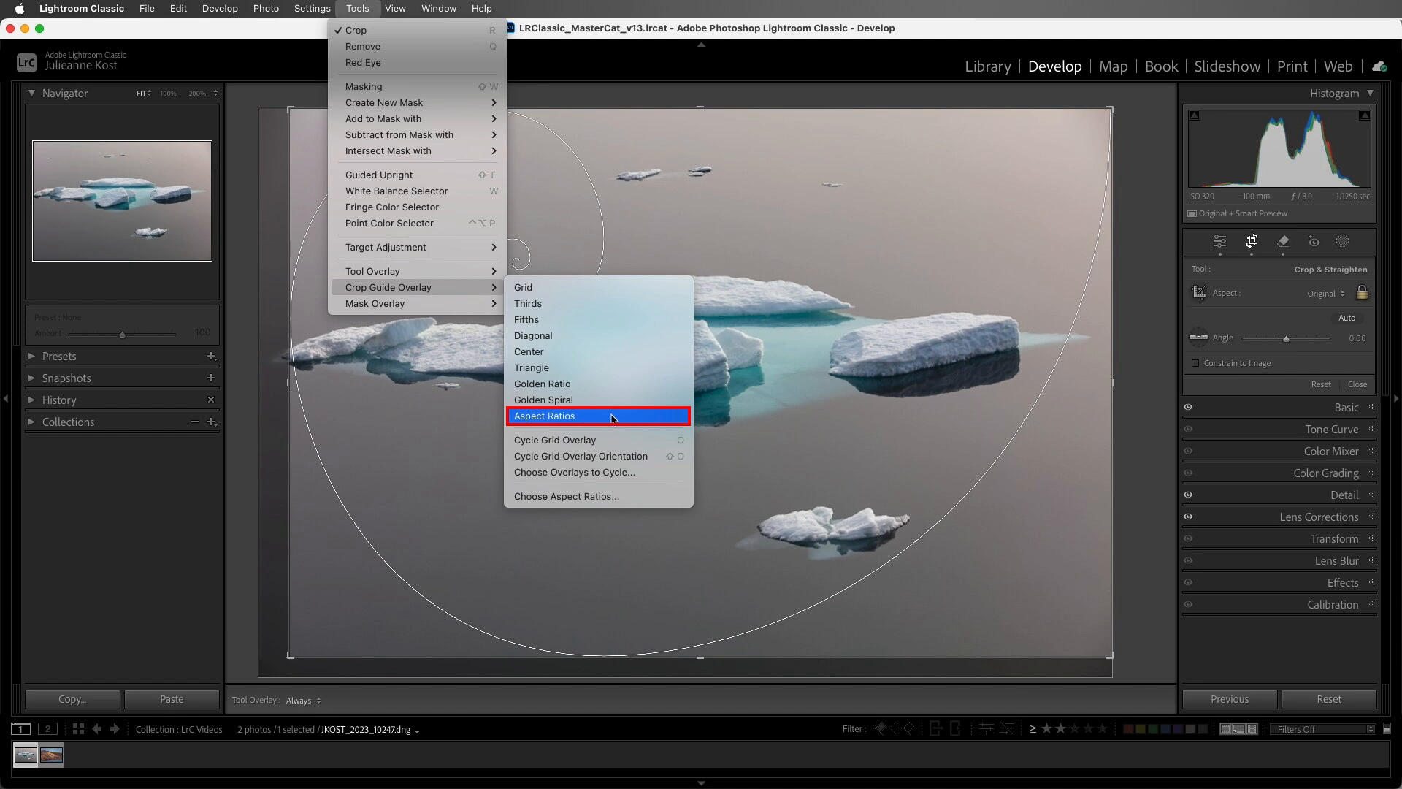
{"action": "mouse_move", "coordinate": [634, 501]}
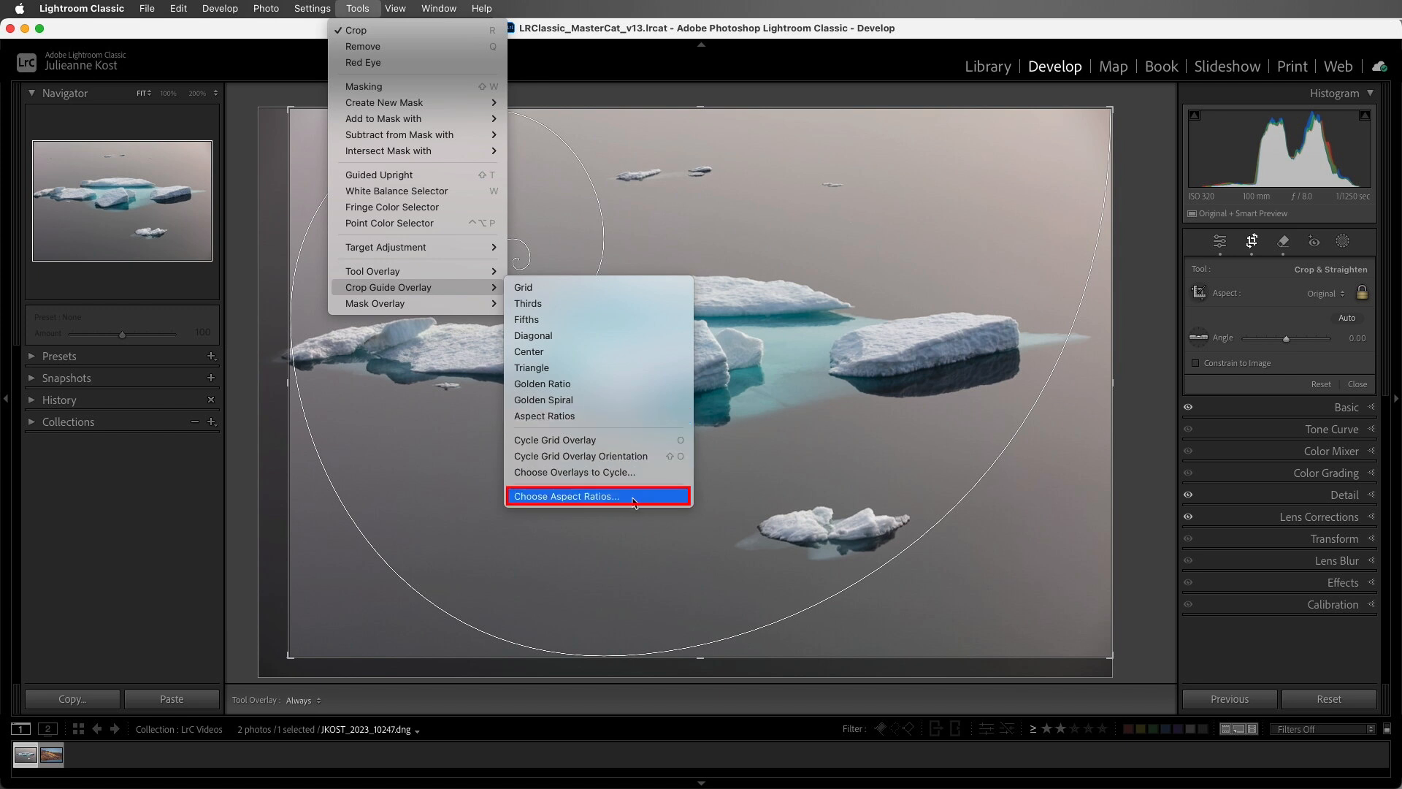
{"action": "left_click", "coordinate": [565, 496]}
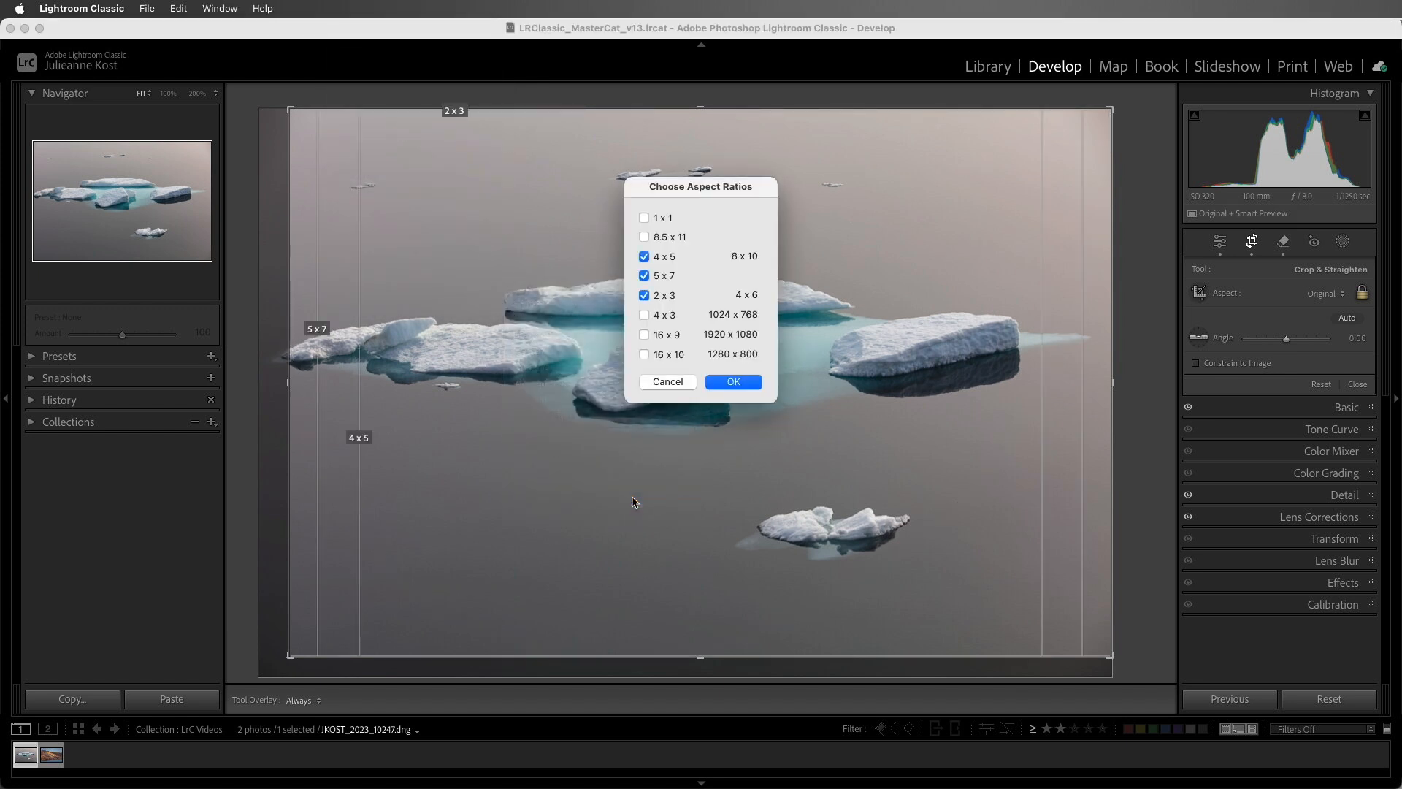
{"action": "left_click", "coordinate": [644, 236]}
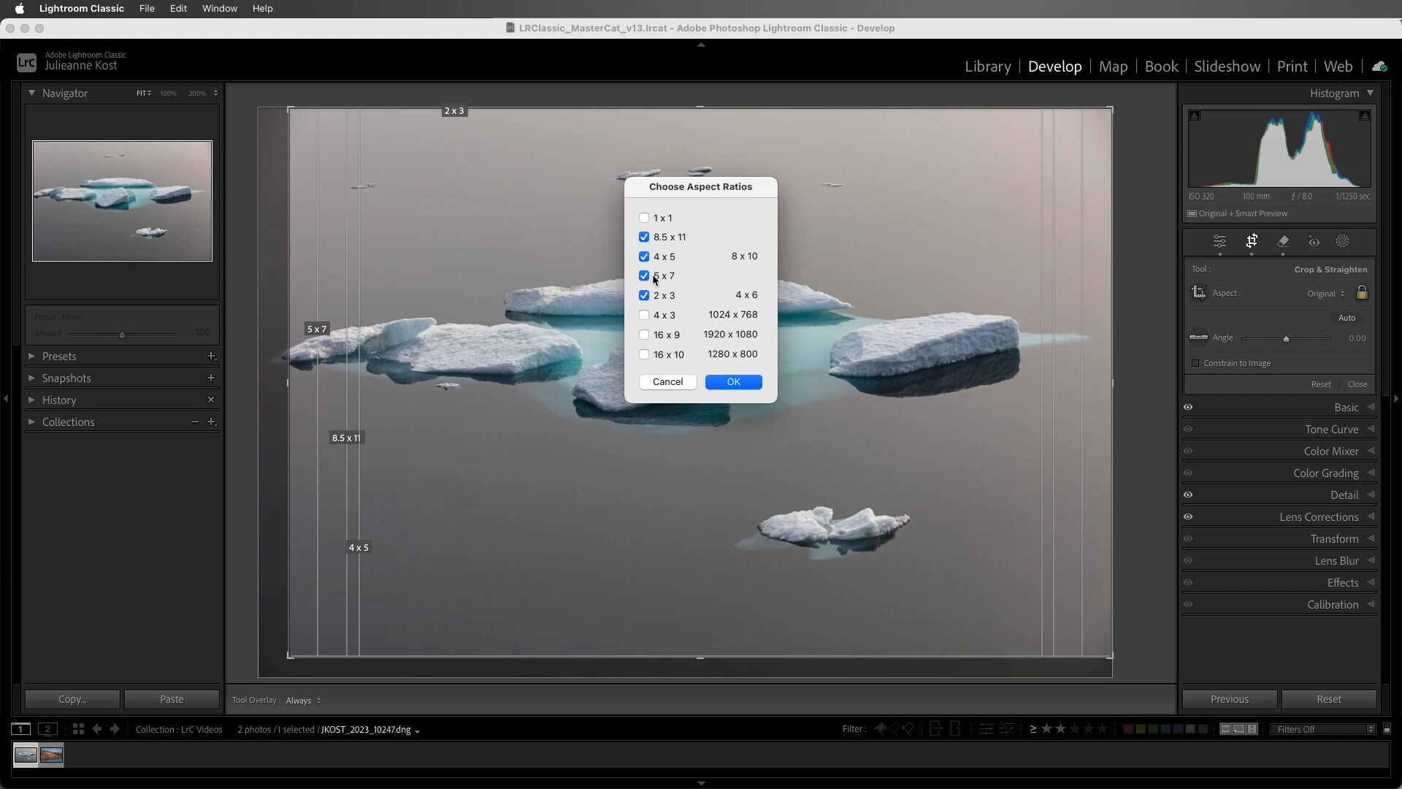
{"action": "left_click", "coordinate": [644, 237]}
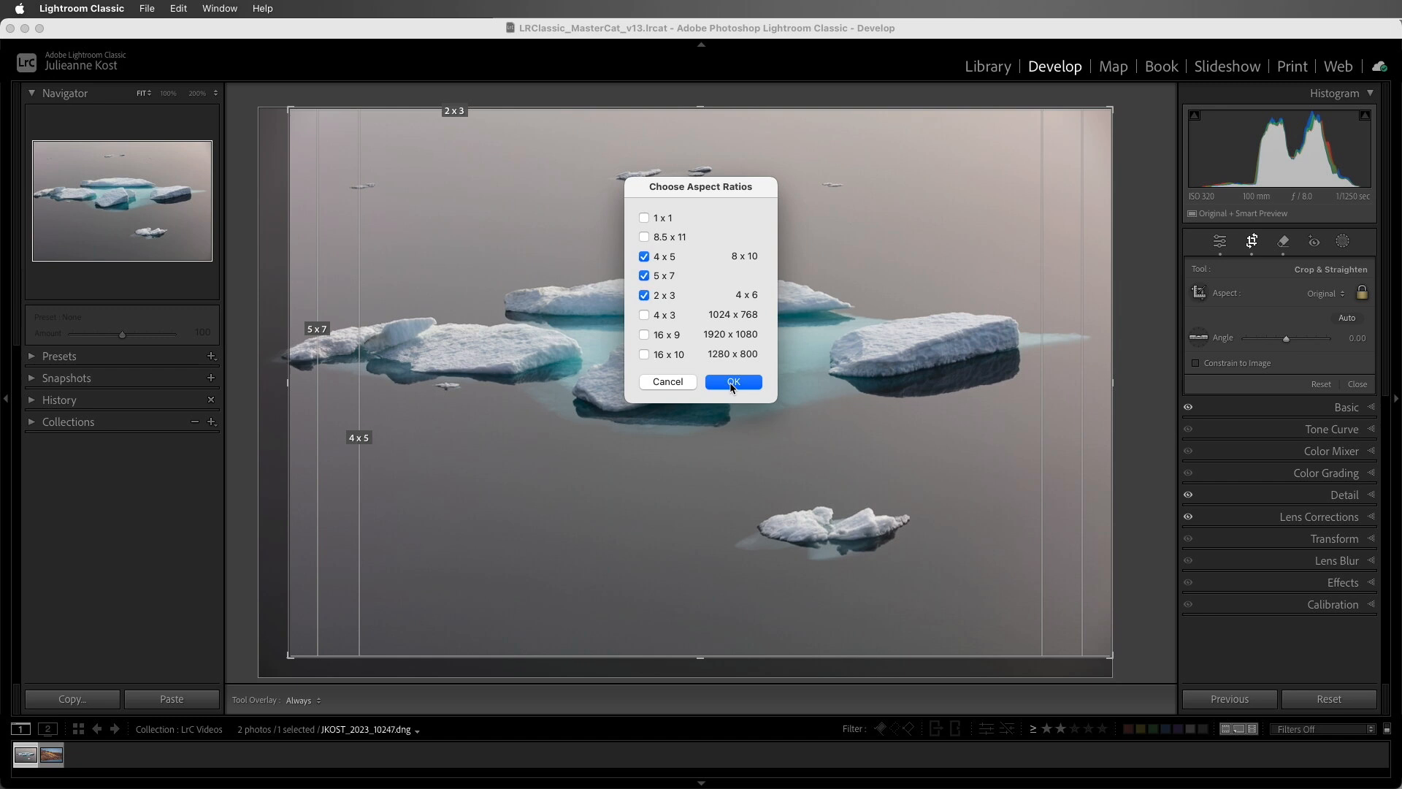
{"action": "left_click", "coordinate": [732, 381]}
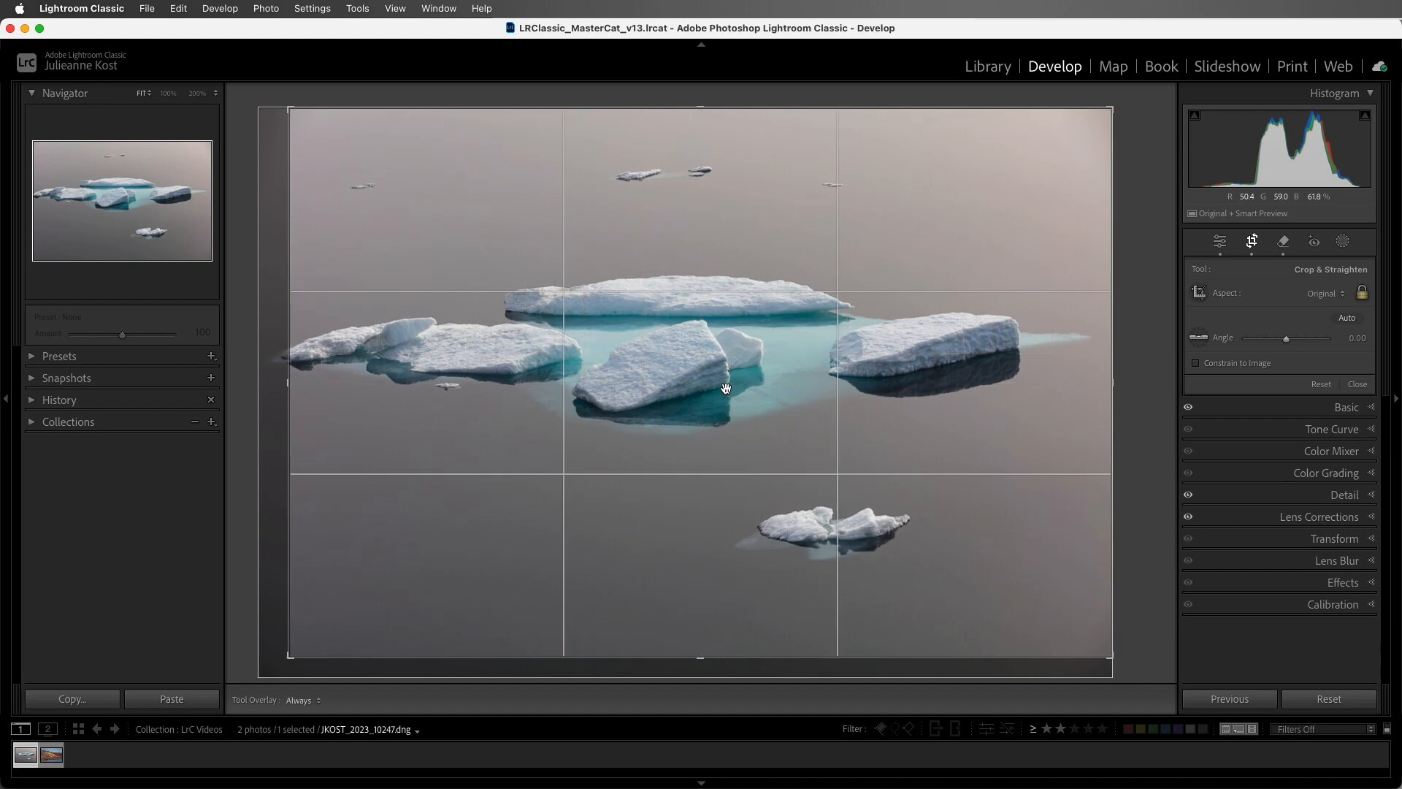
{"action": "mouse_move", "coordinate": [531, 469]}
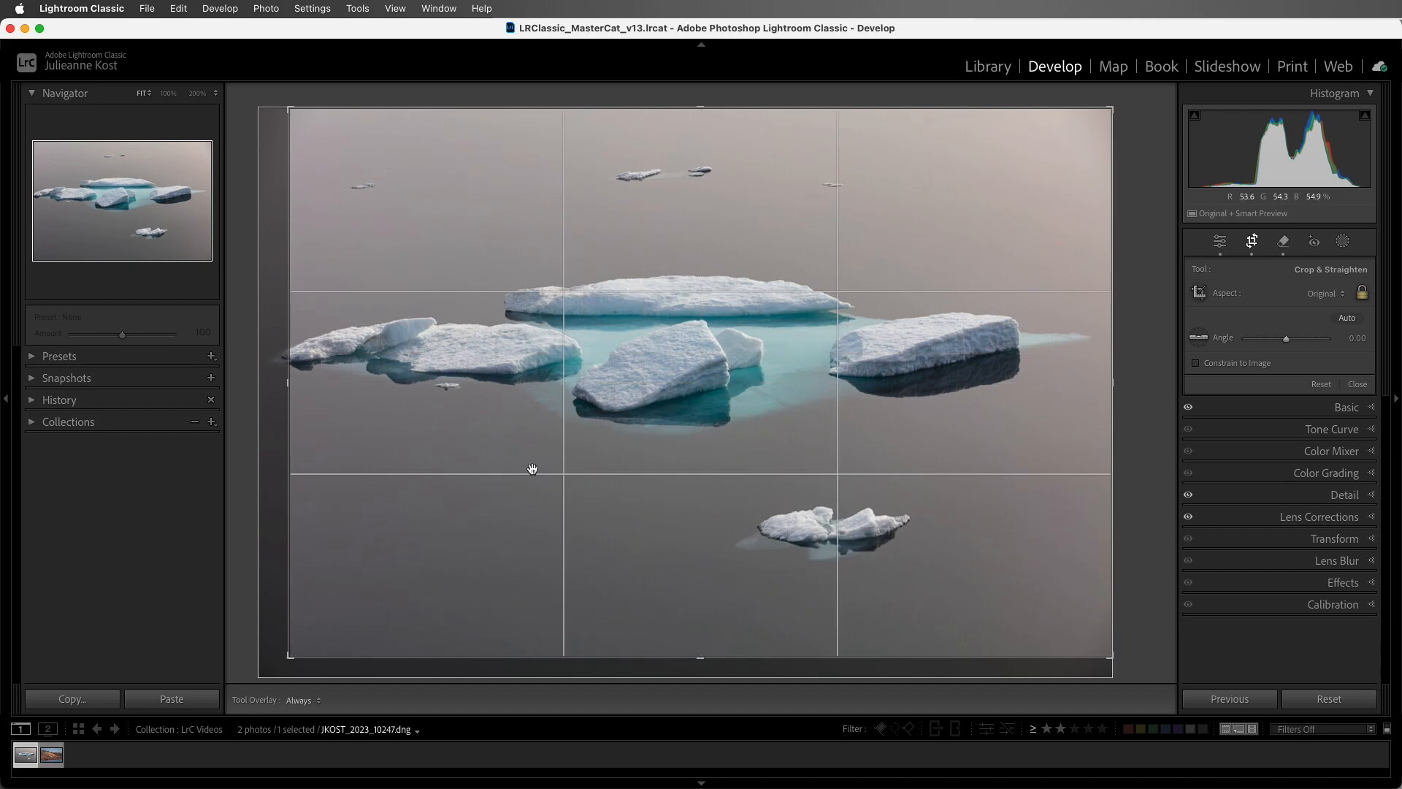
Select the mountain landscape in the filmstrip and reset its Angle to zero
{"action": "left_click", "coordinate": [50, 755]}
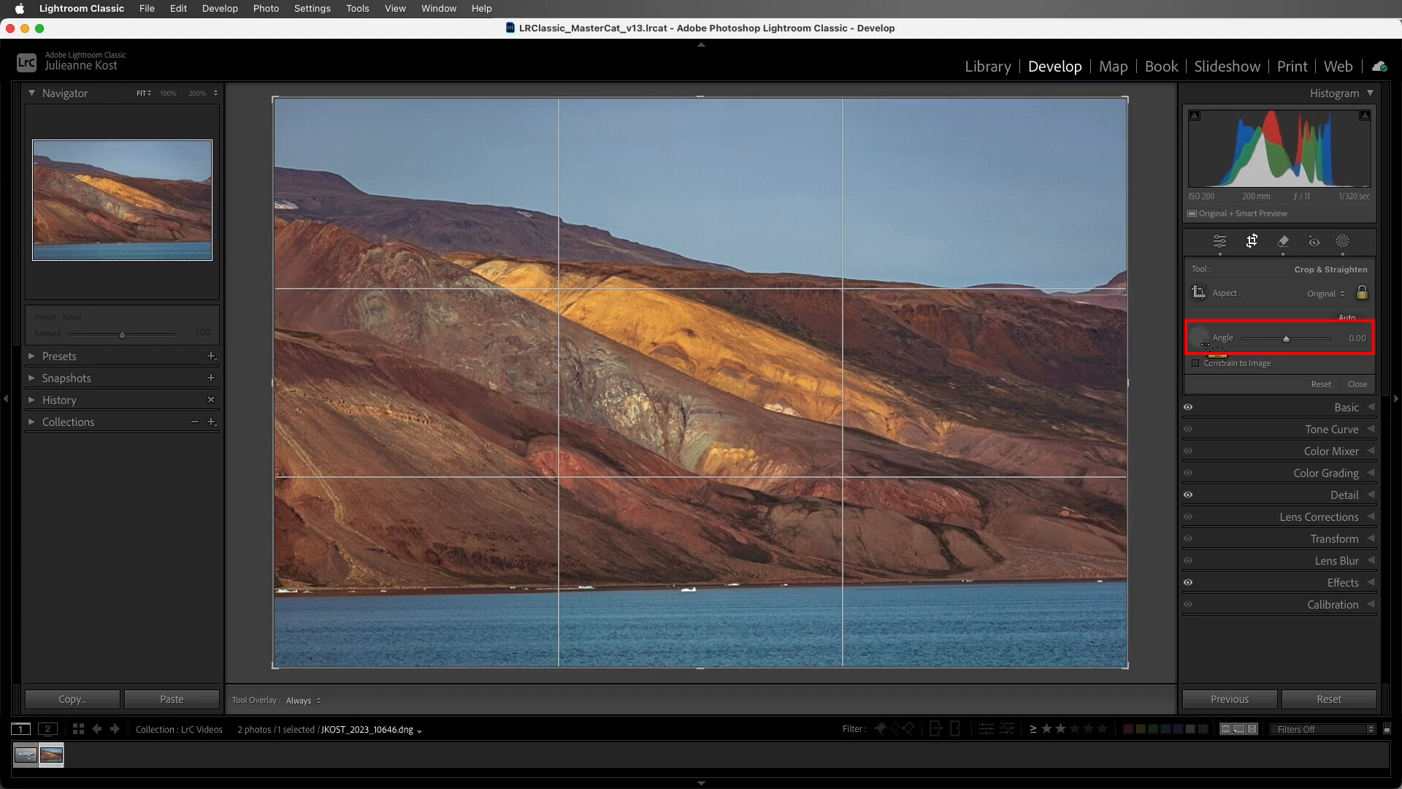
{"action": "mouse_move", "coordinate": [328, 594]}
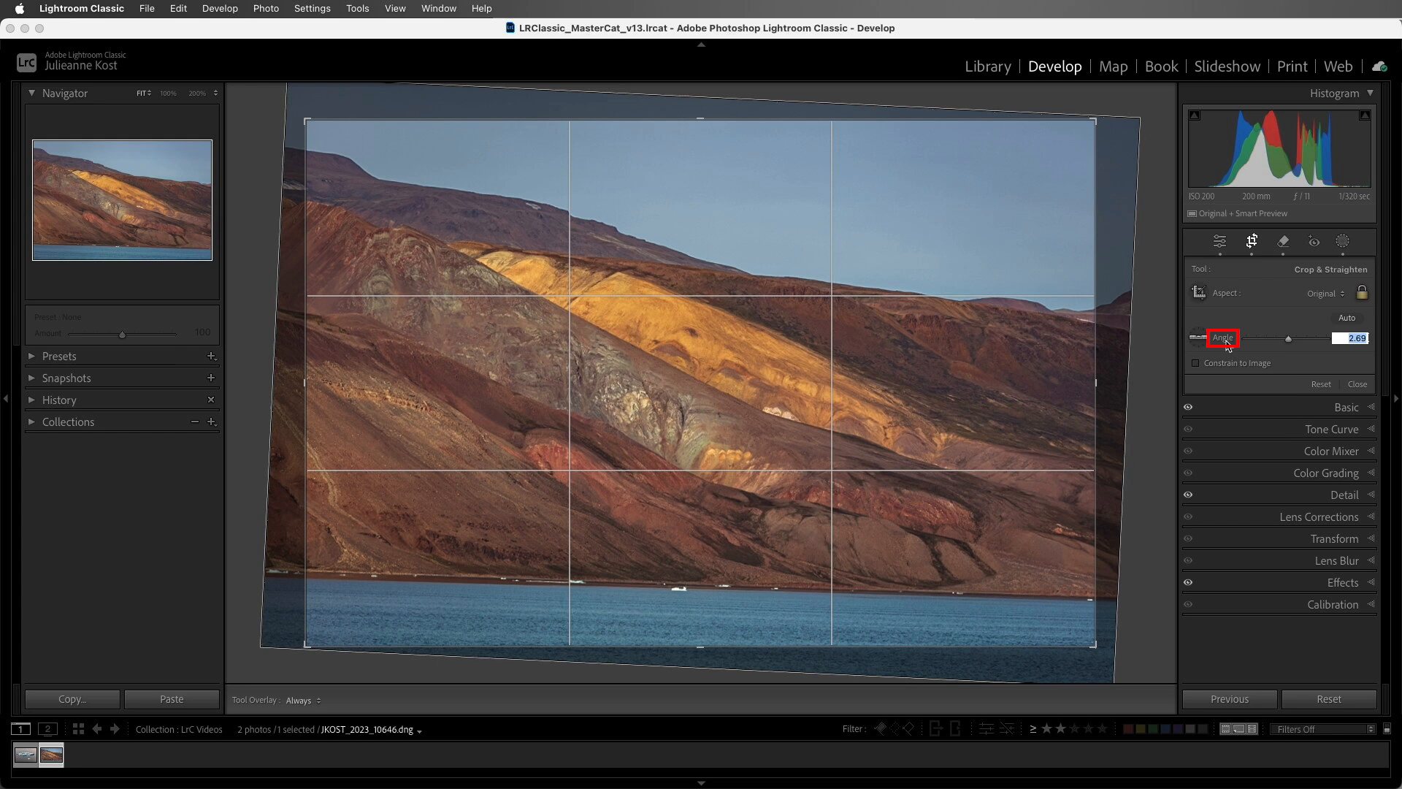
{"action": "double_click", "coordinate": [1288, 337]}
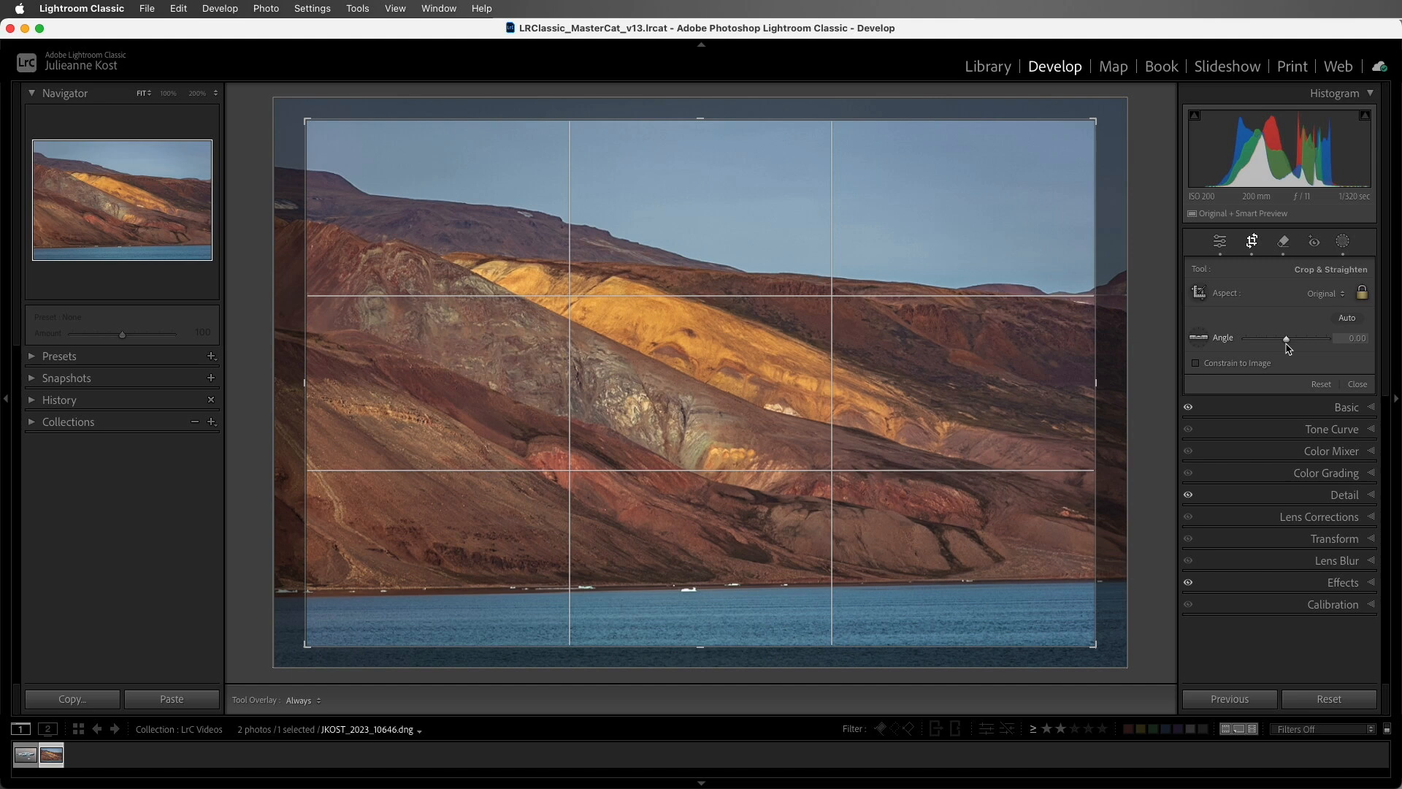
{"action": "mouse_move", "coordinate": [867, 483]}
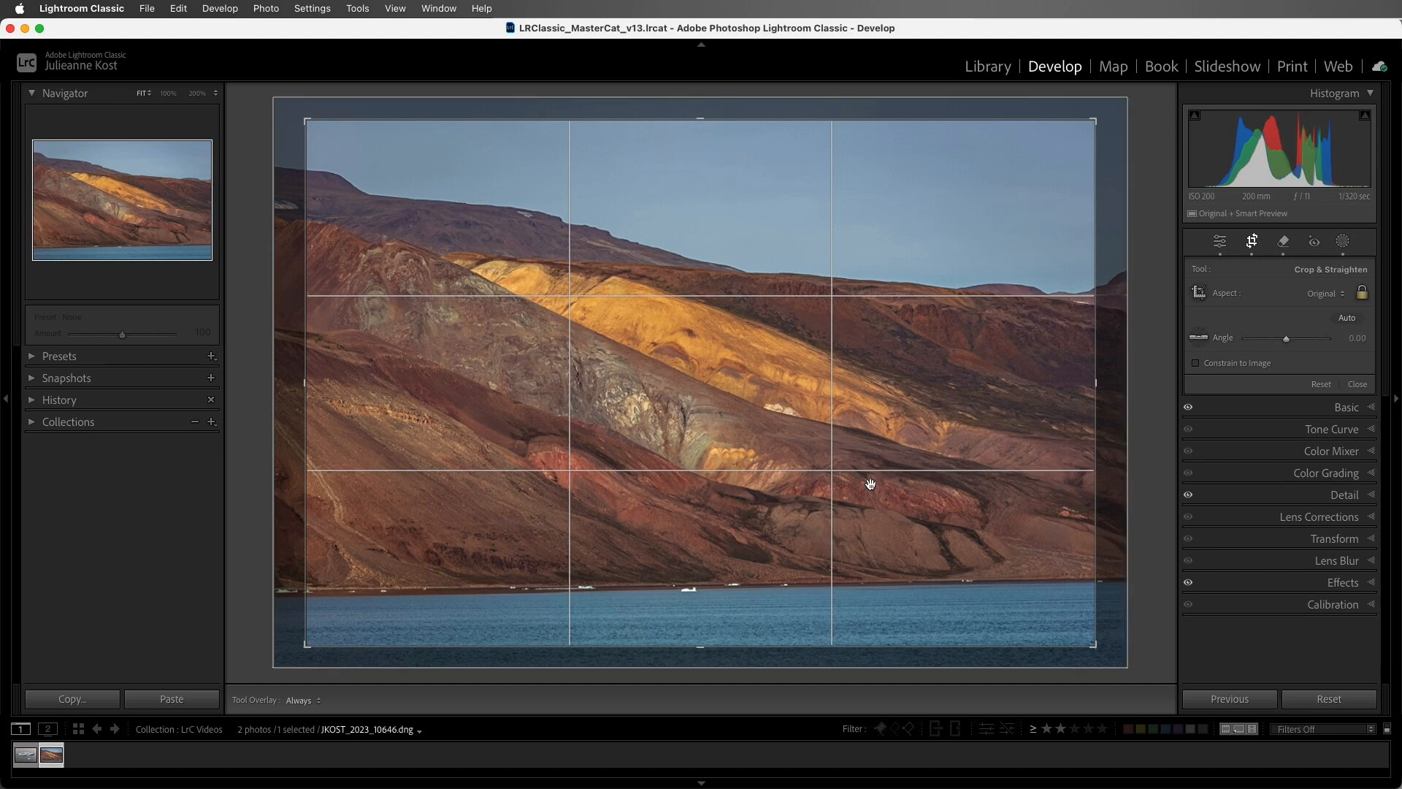
{"action": "mouse_move", "coordinate": [338, 593]}
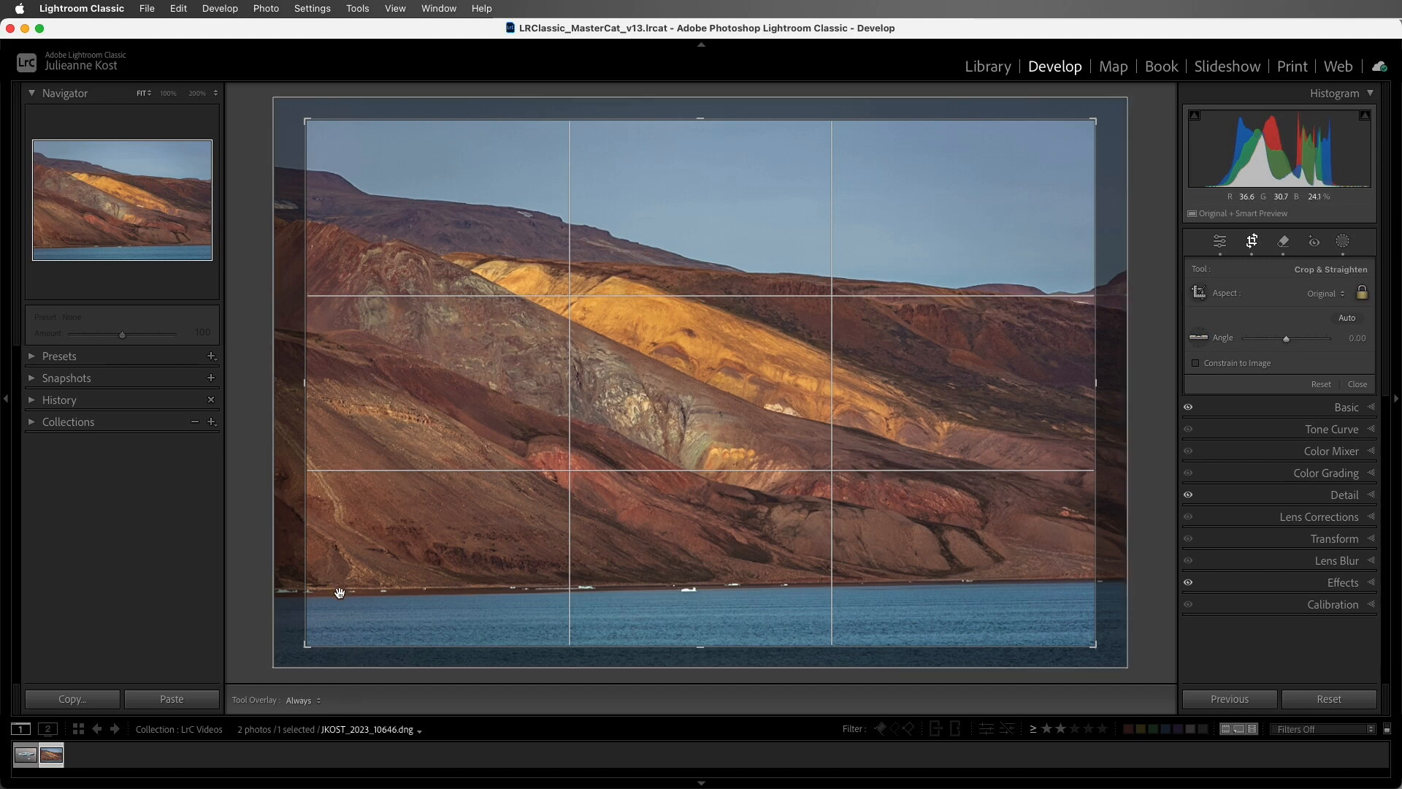